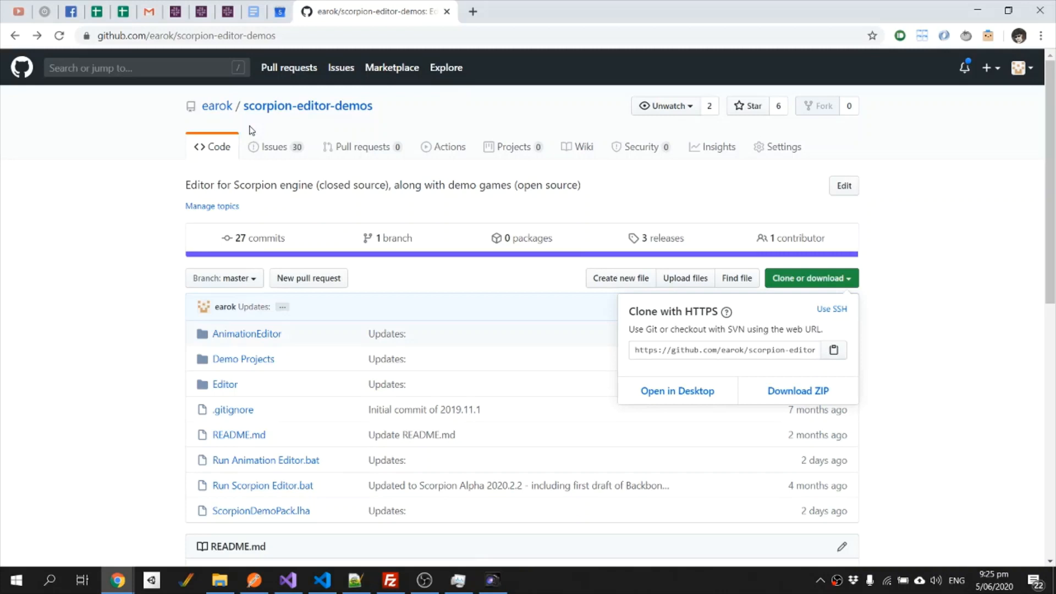
mouse_move(836, 290)
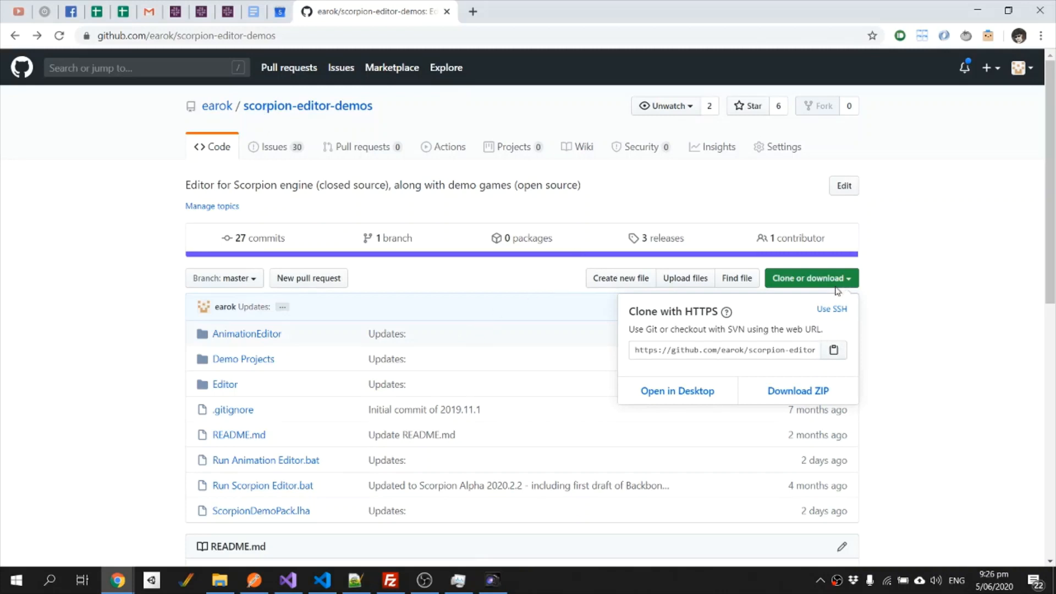
mouse_move(451, 296)
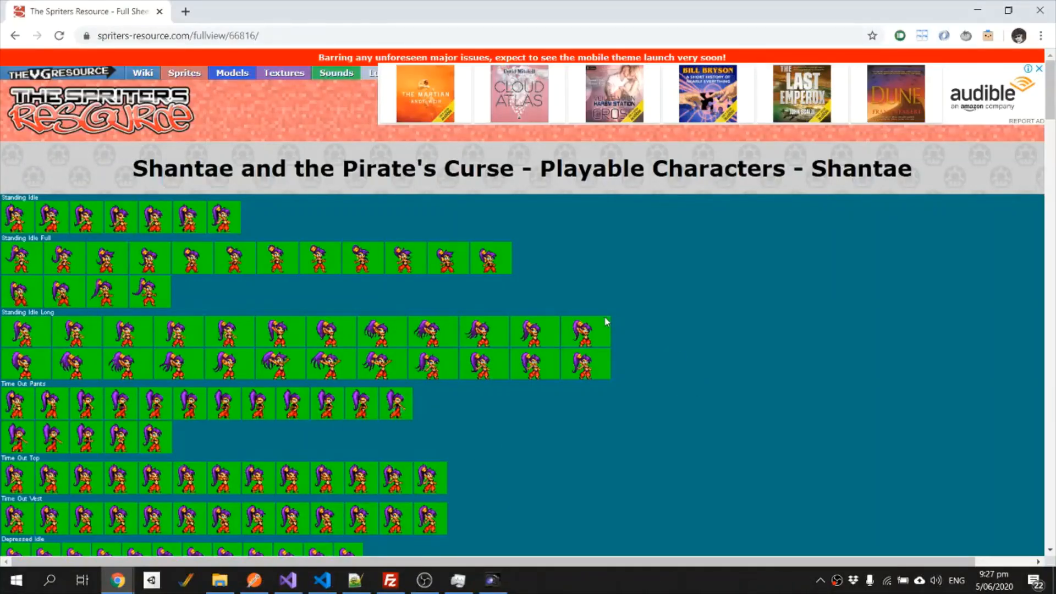
mouse_move(84, 176)
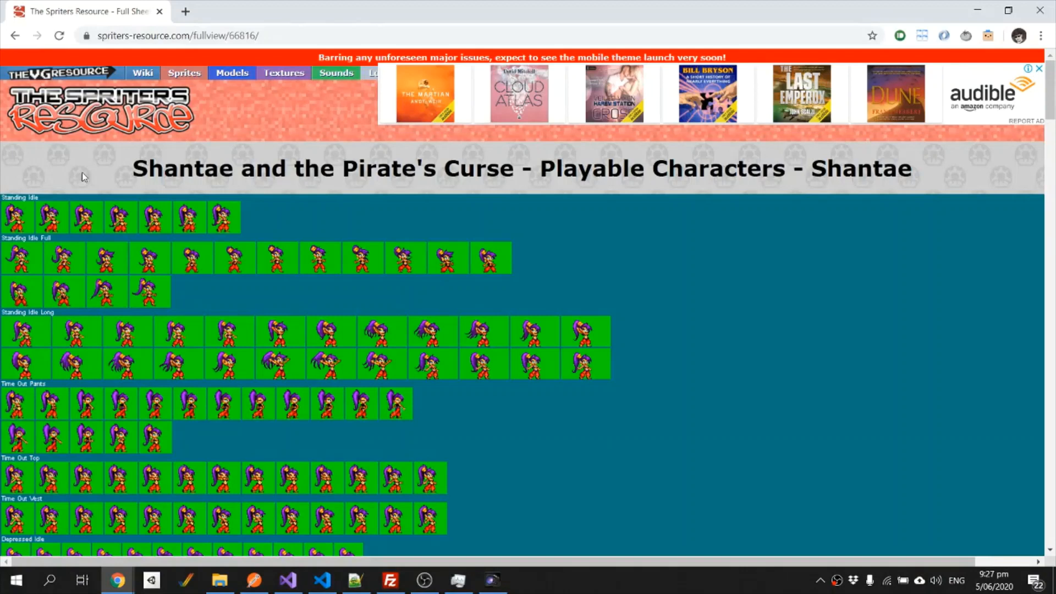
mouse_move(386, 205)
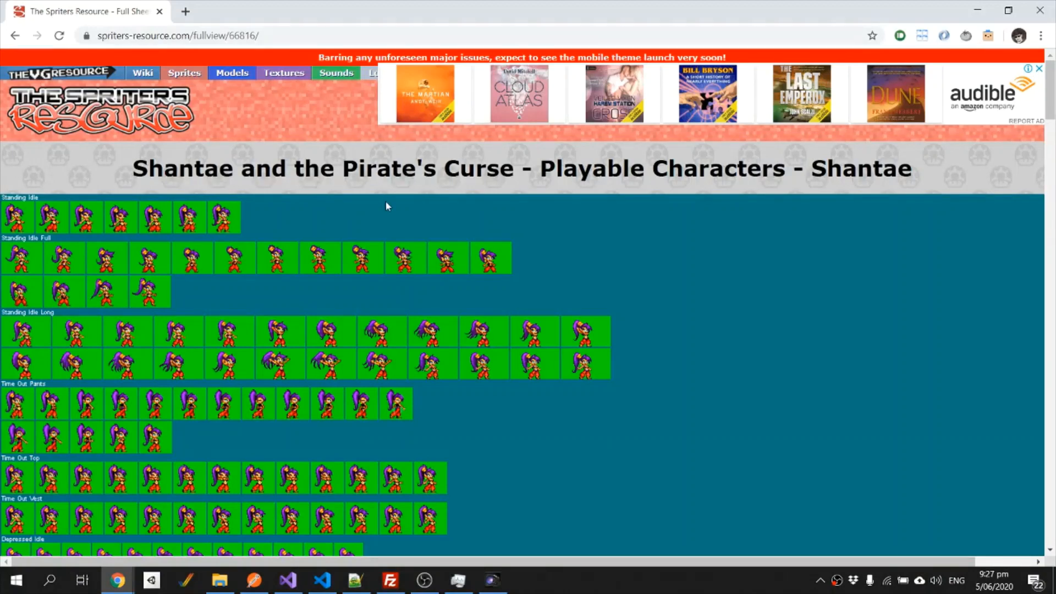
mouse_move(267, 220)
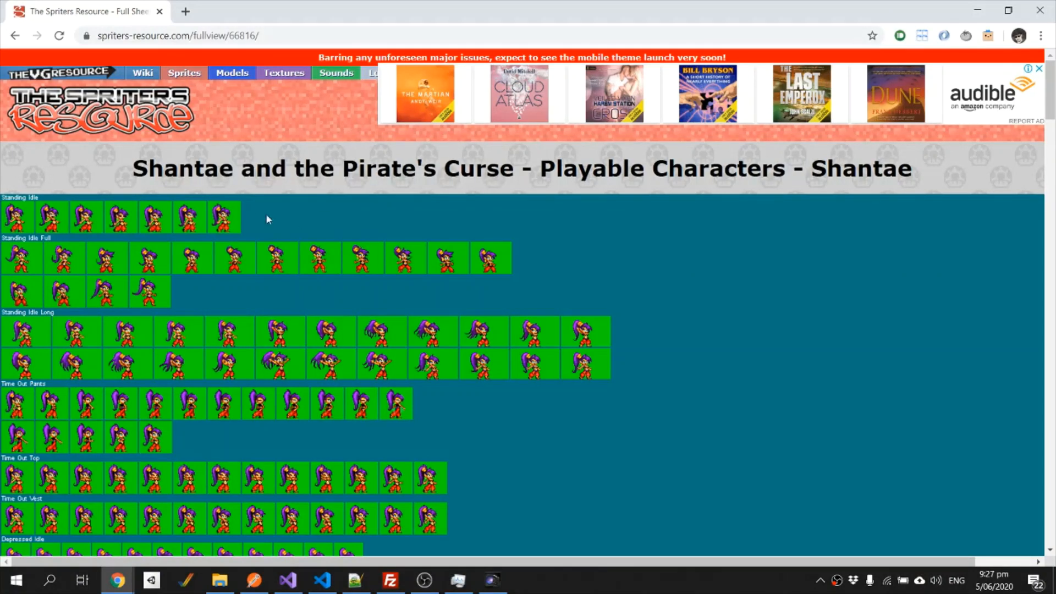
mouse_move(25, 220)
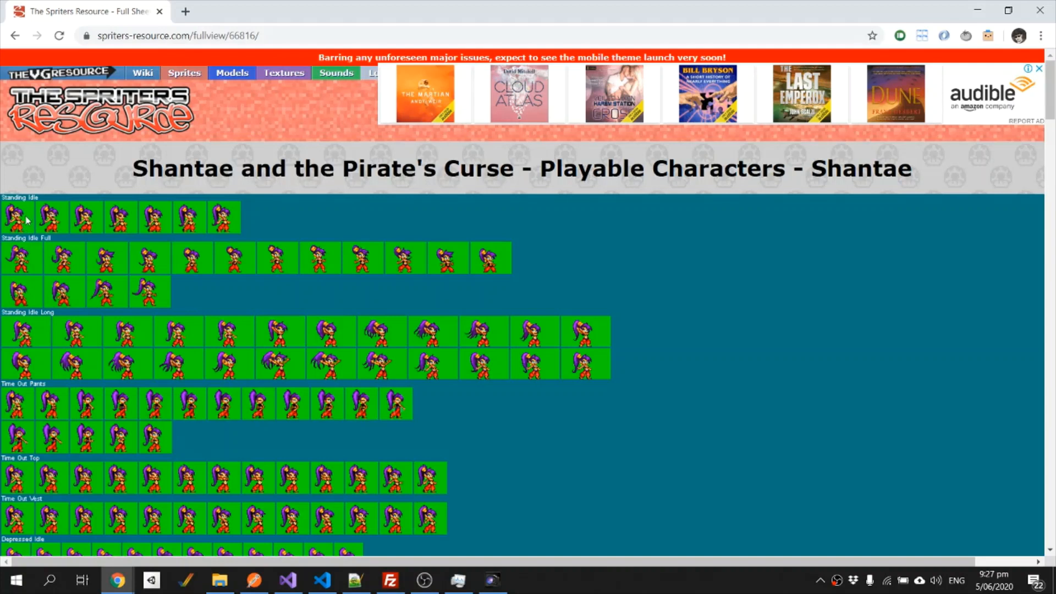
mouse_move(99, 233)
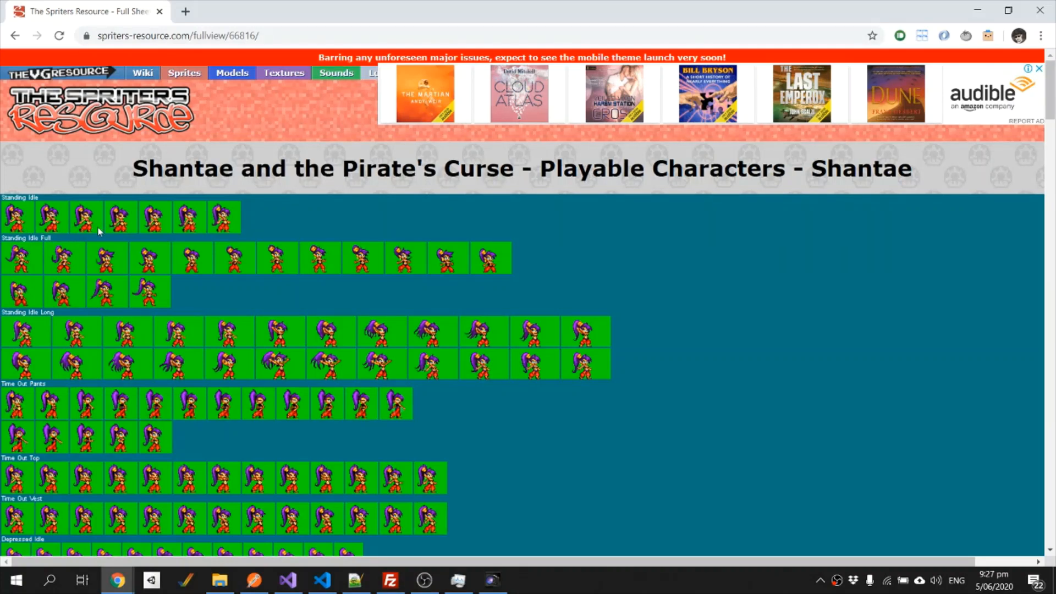
mouse_move(343, 227)
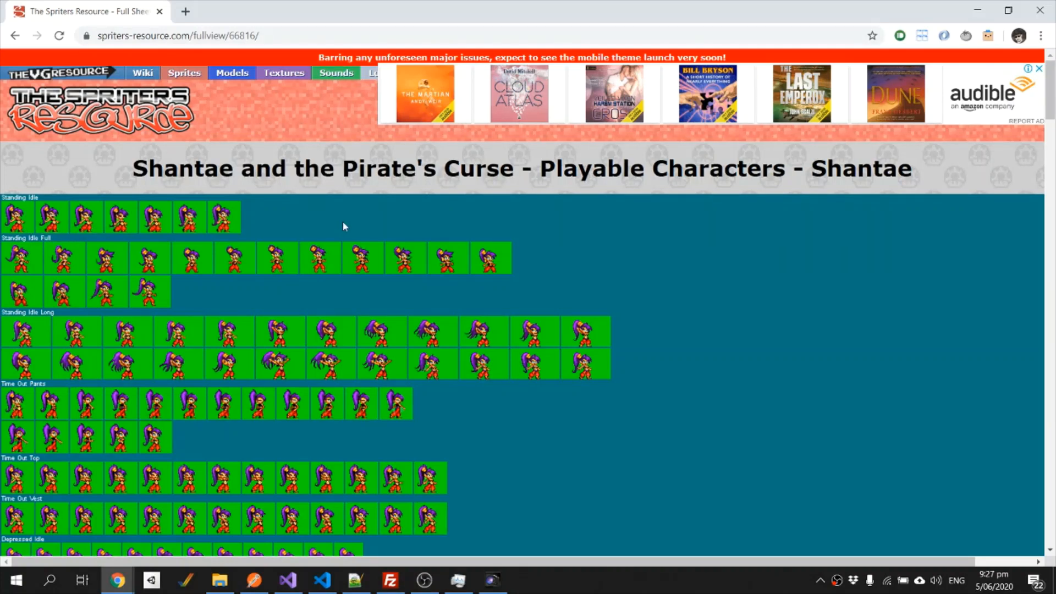
- Navigate File Explorer to the scorpion-editor-demos-master folder
left_click(218, 580)
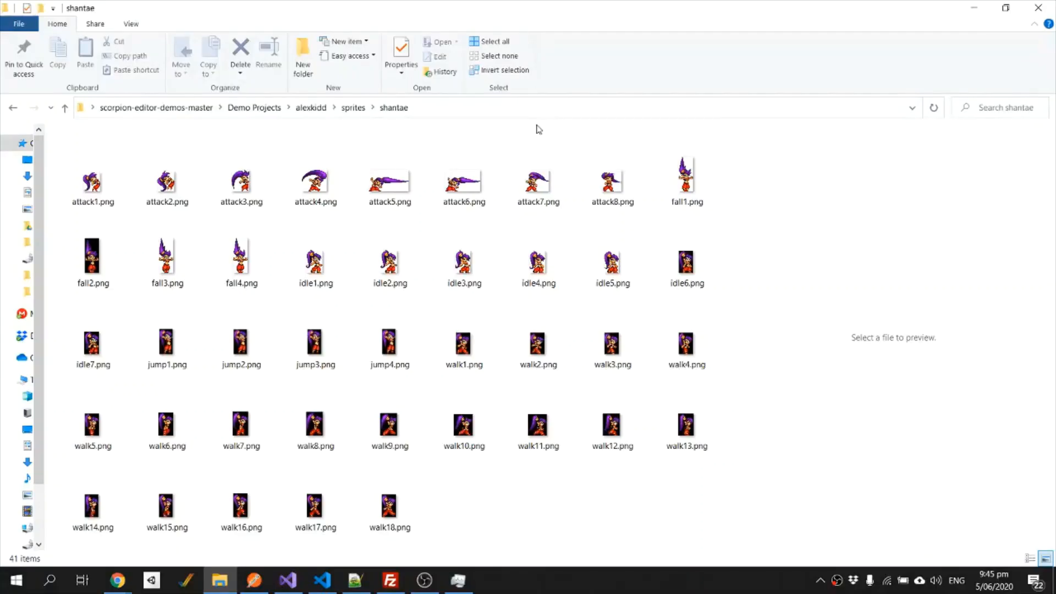
mouse_move(403, 116)
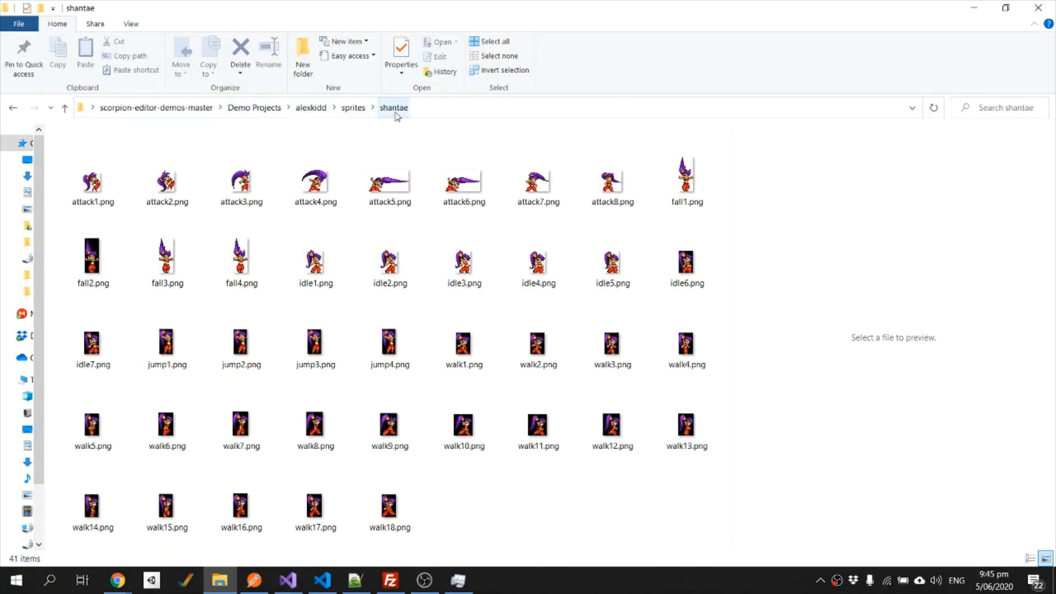
left_click(166, 181)
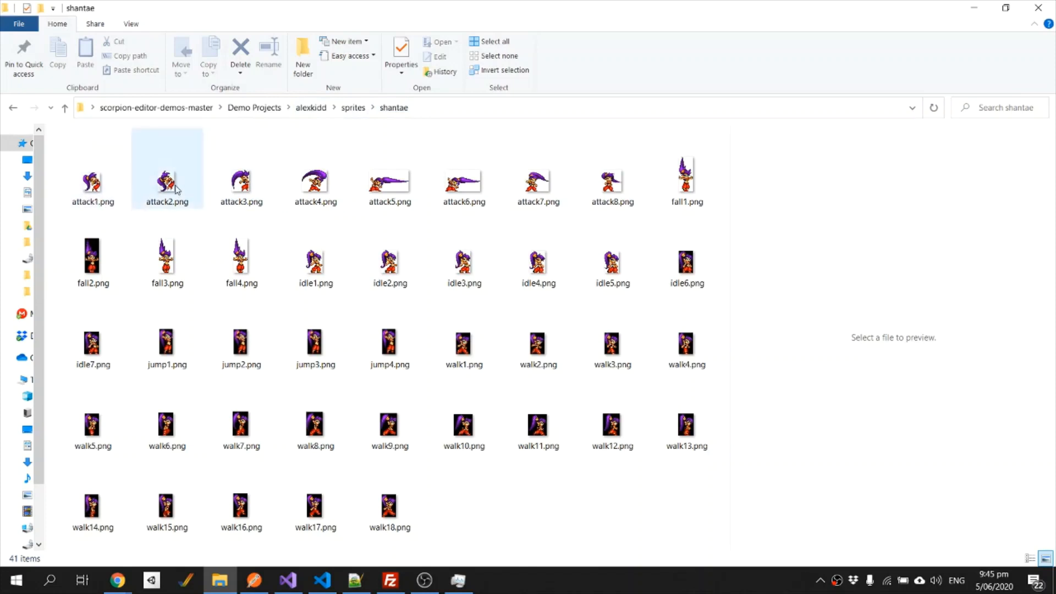
left_click(388, 182)
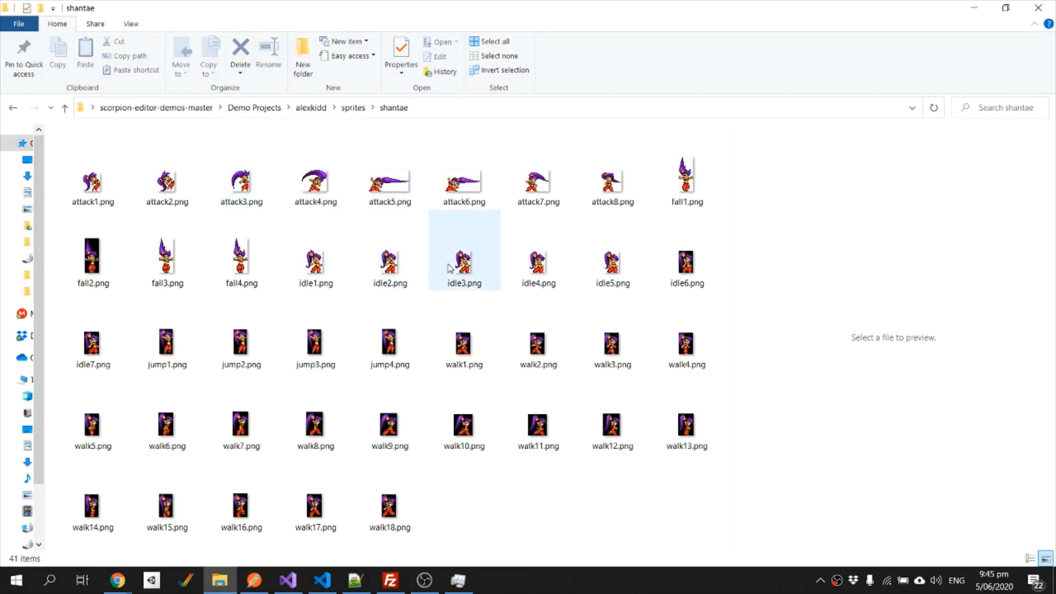
left_click(463, 343)
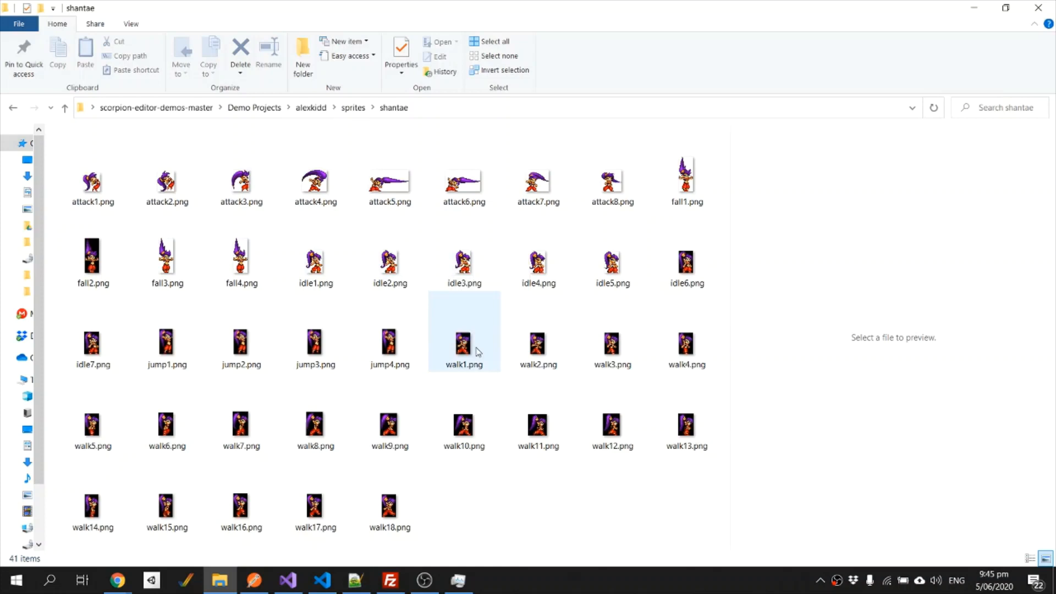
mouse_move(463, 347)
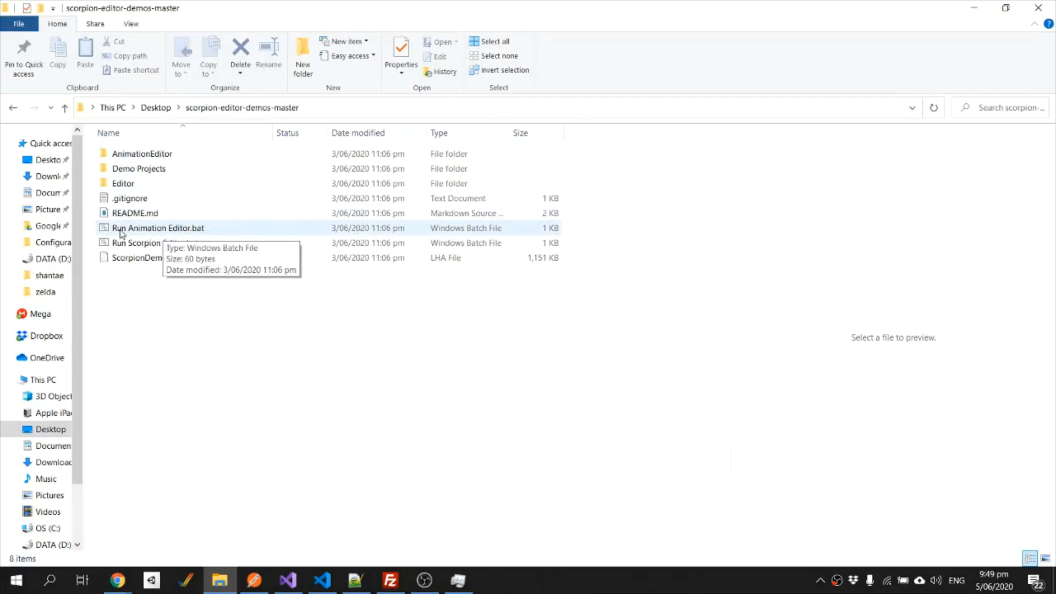
- Launch the Scorpion Animation Editor via Run Animation Editor.bat
left_click(157, 228)
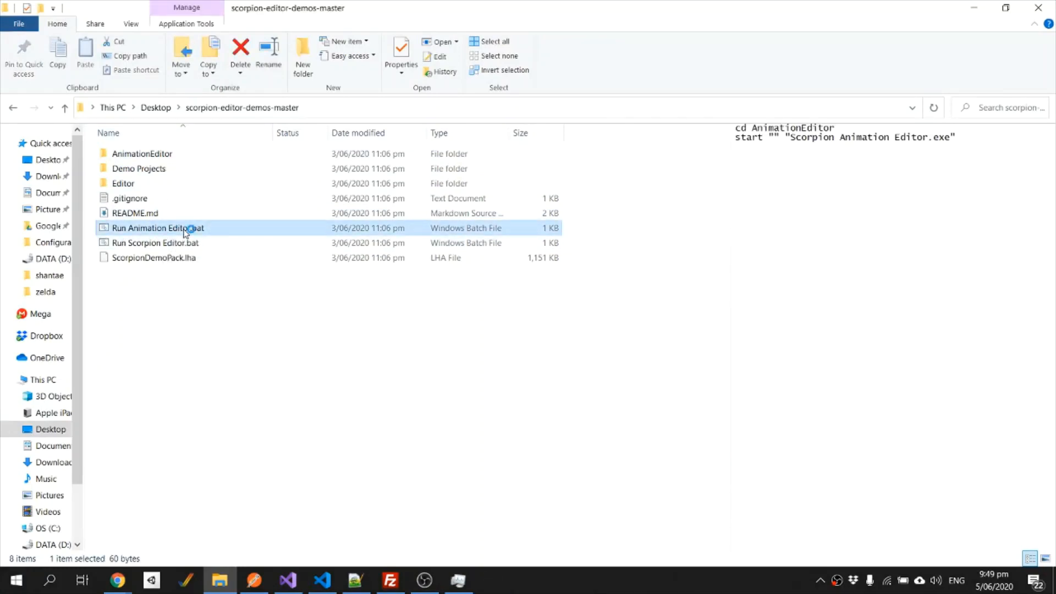
double_click(158, 228)
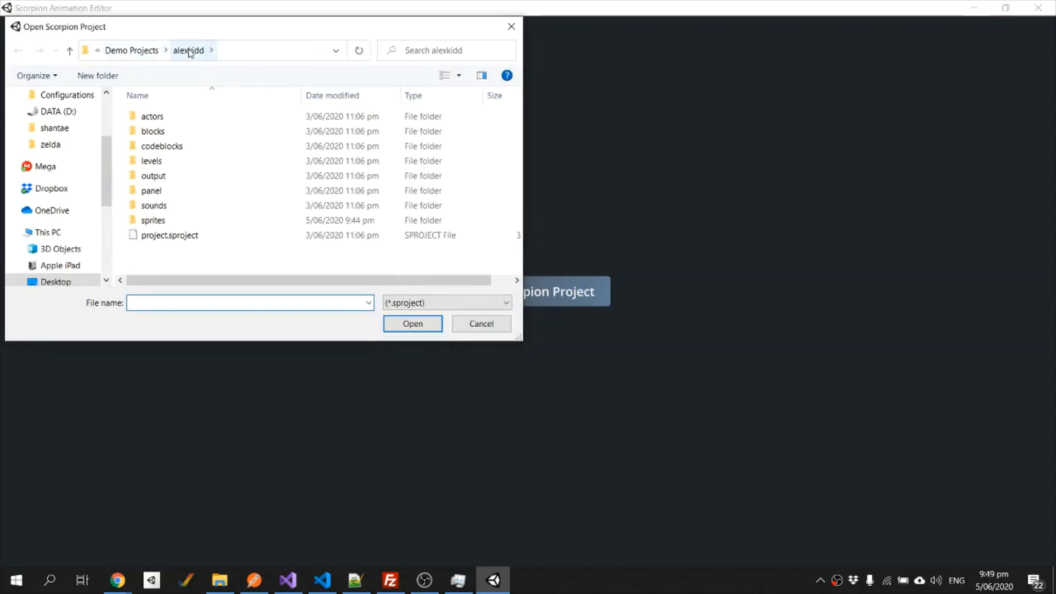
- Load the alexkidd project.sproject and preview the swim attack and big fish animations
double_click(170, 235)
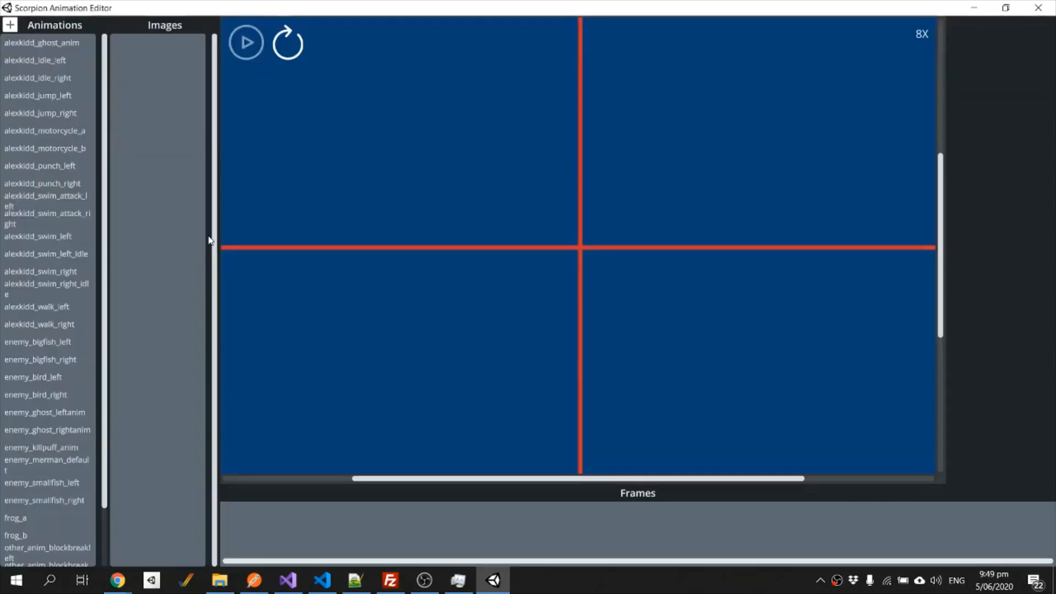
left_click(36, 60)
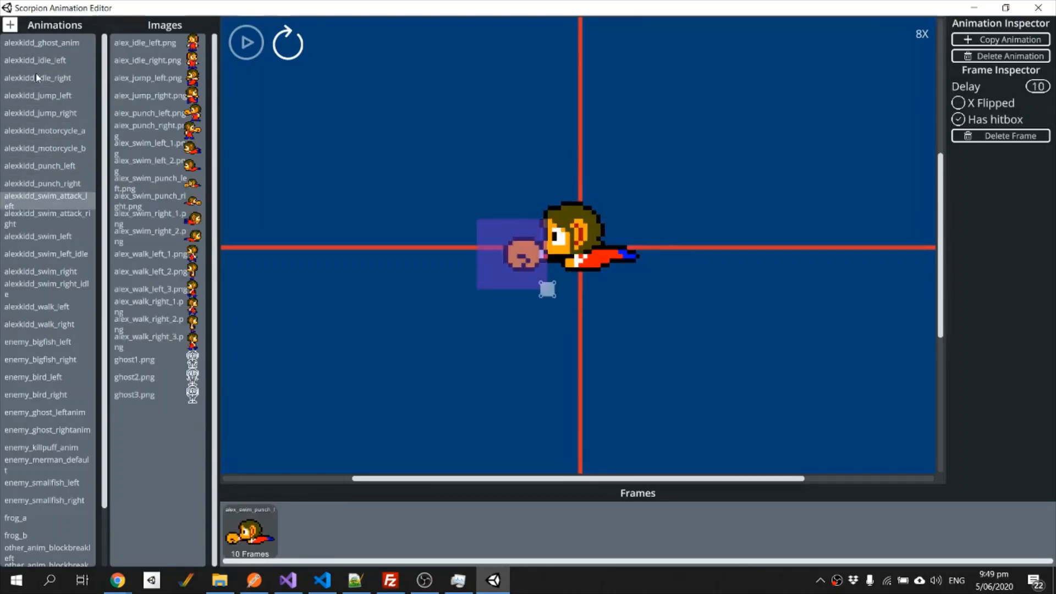
left_click(38, 341)
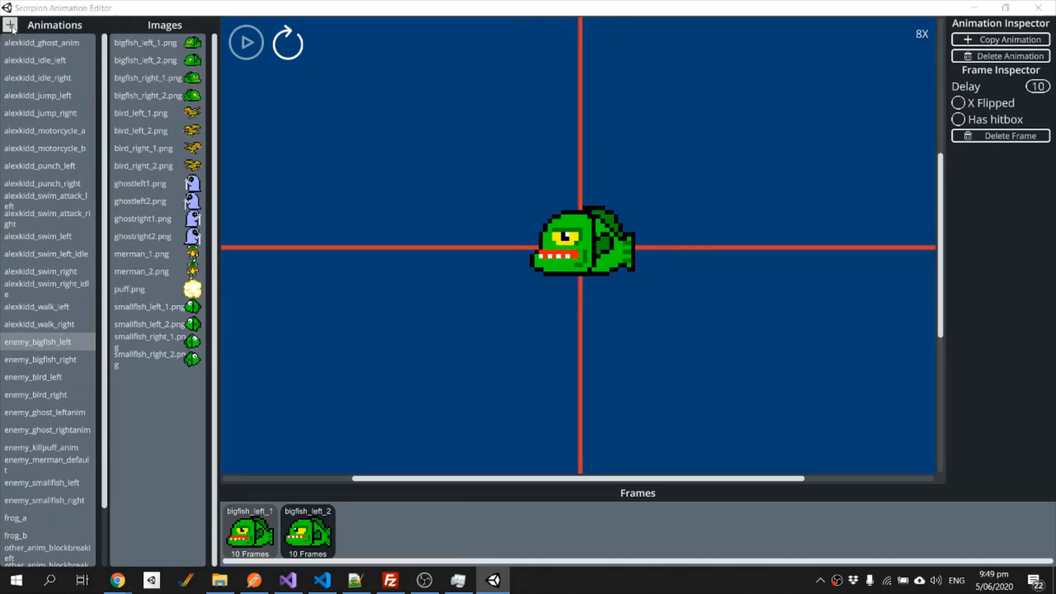
- Start a new animation strip saved as shantae_idle_right in the shantae sprites folder
left_click(11, 26)
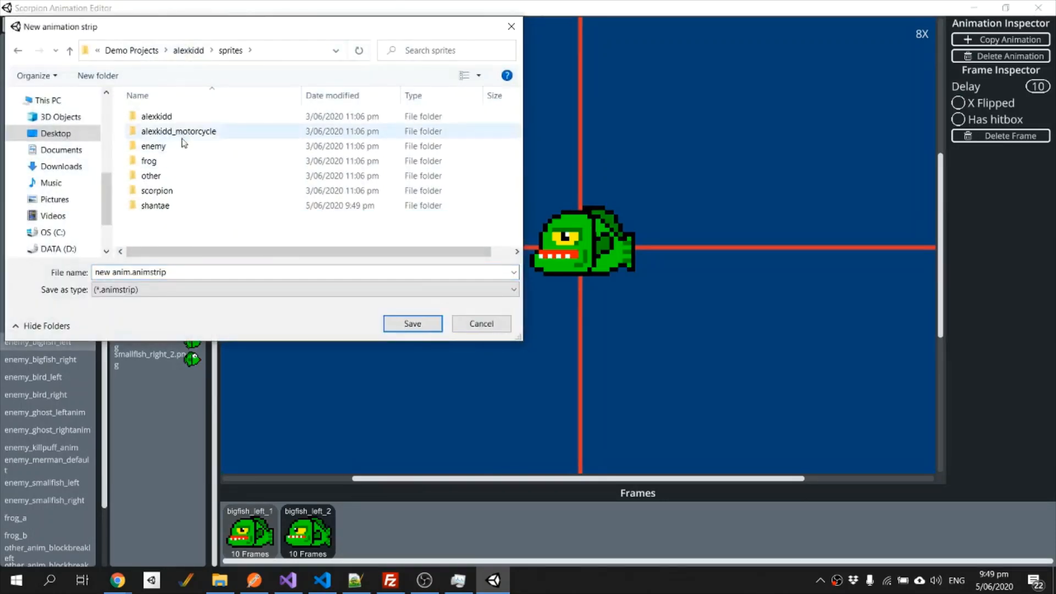
double_click(155, 205)
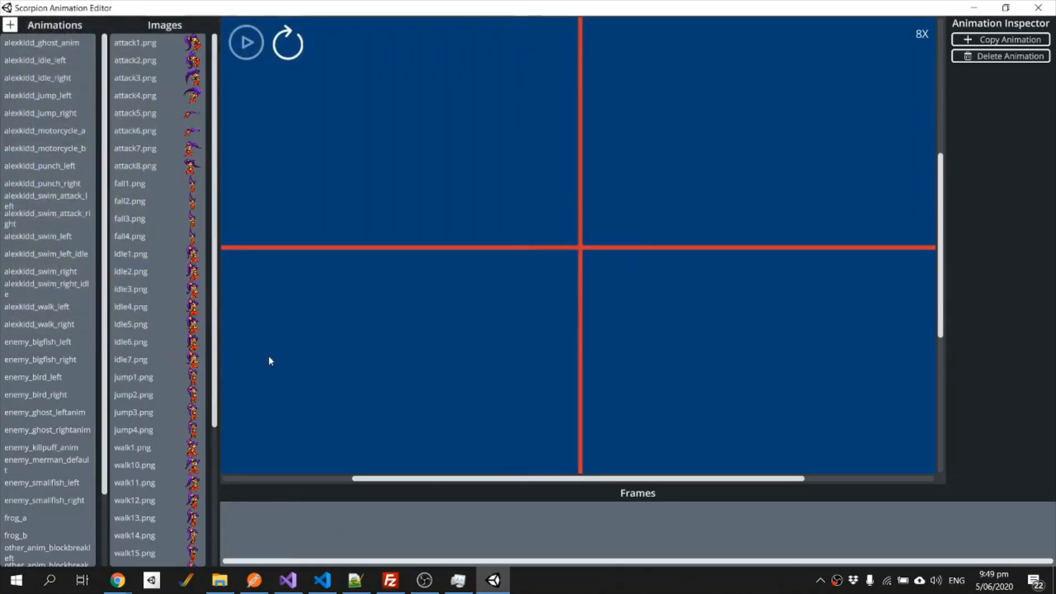
scroll("down", 3)
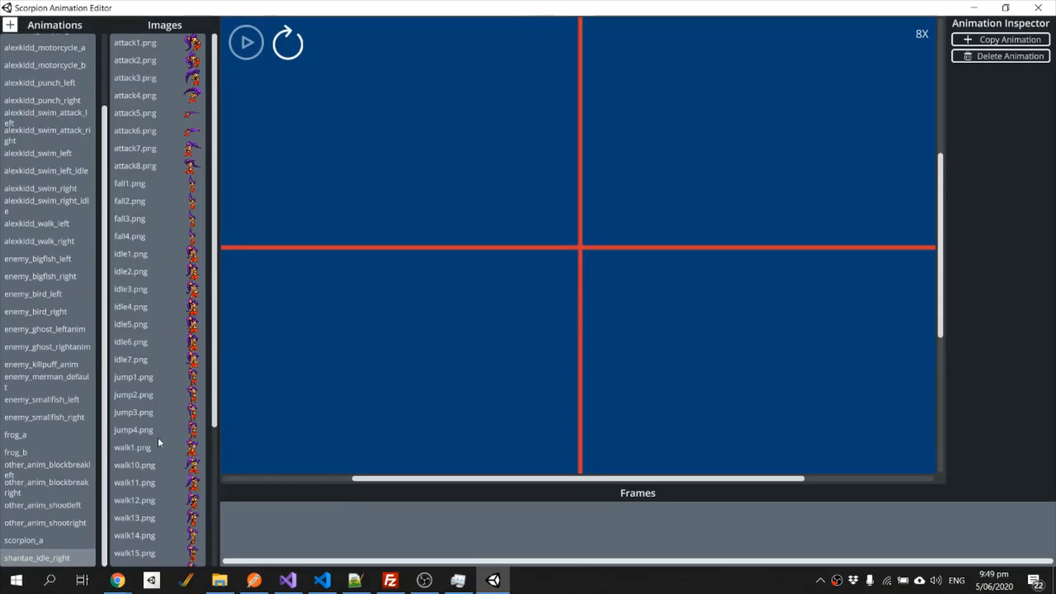
scroll("down", 3)
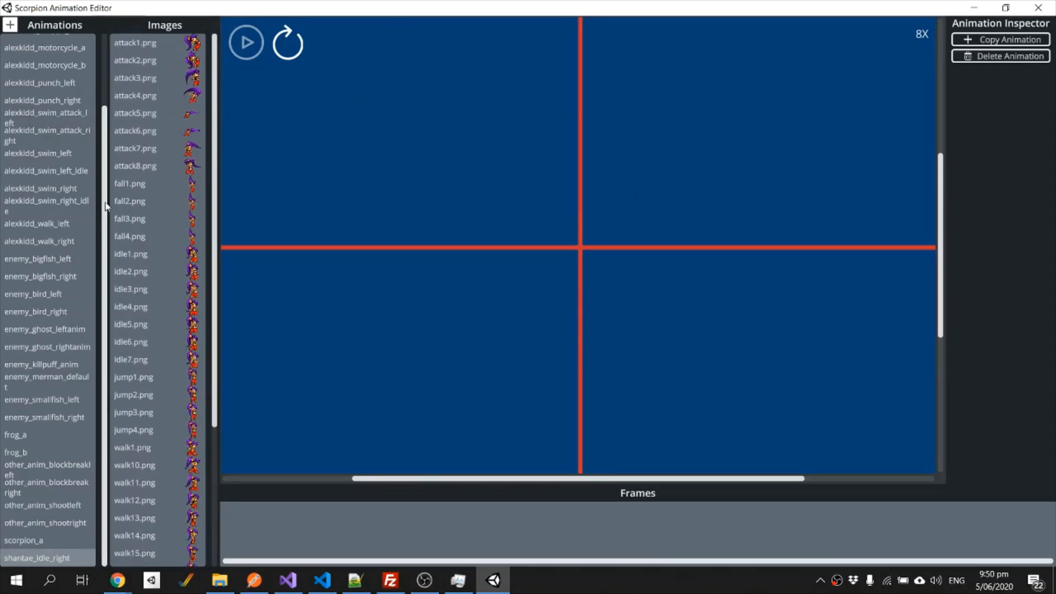
- Add idle1.png to idle7.png as frames with Delay 5 and preview the idle animation
scroll("down", 3)
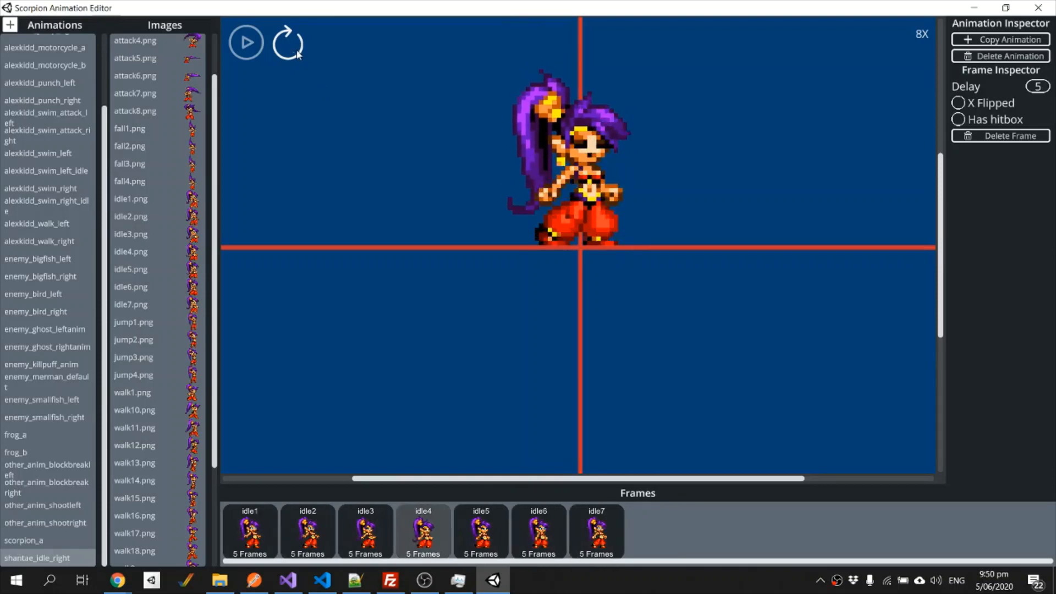
left_click(245, 42)
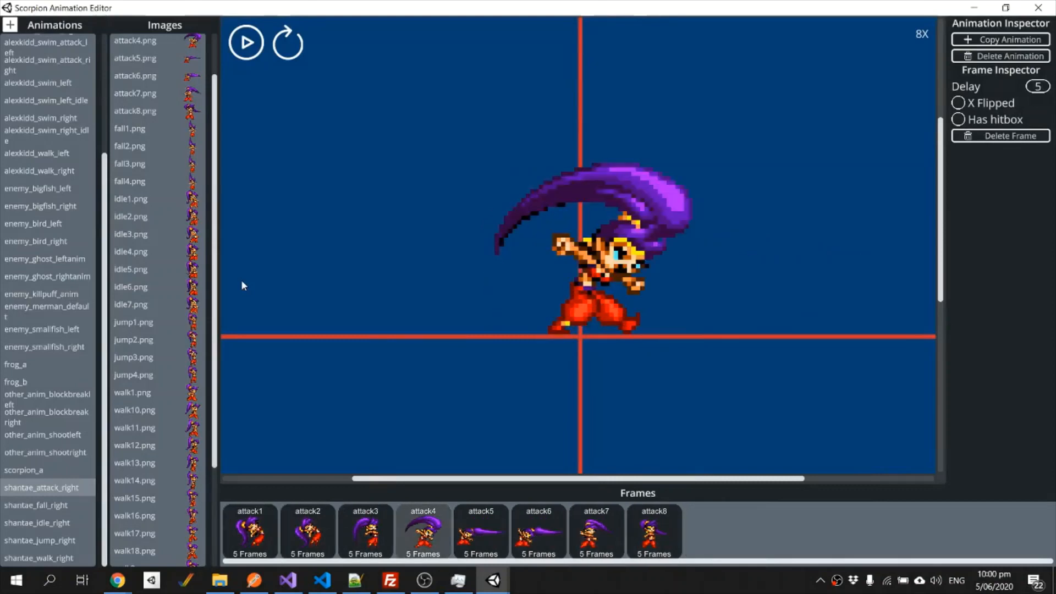
- Review shantae idle and jump animations, then center attack5 of shantae_attack_right on the canvas
left_click(40, 523)
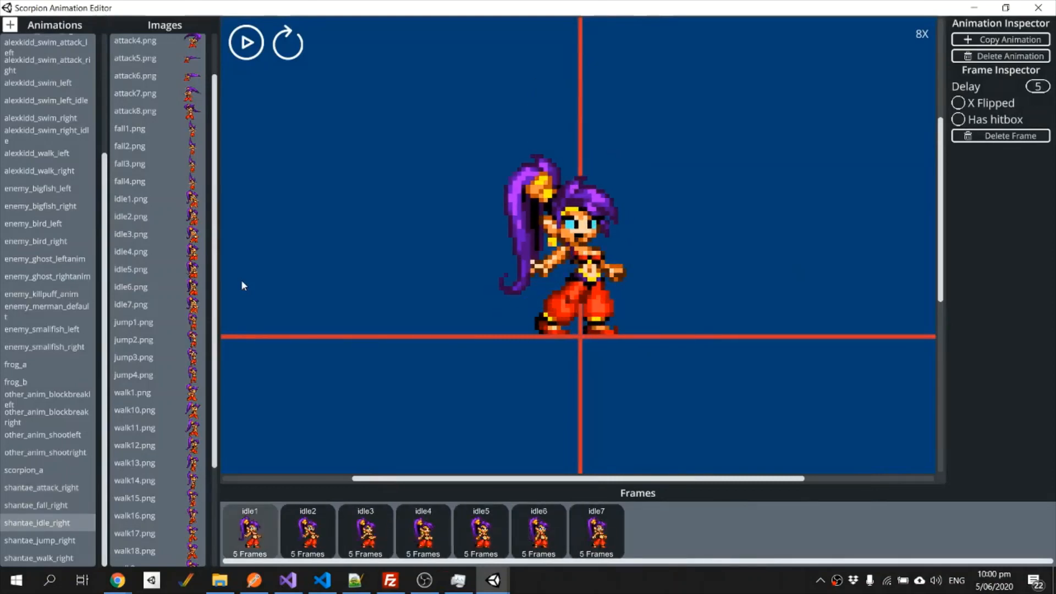
left_click(40, 539)
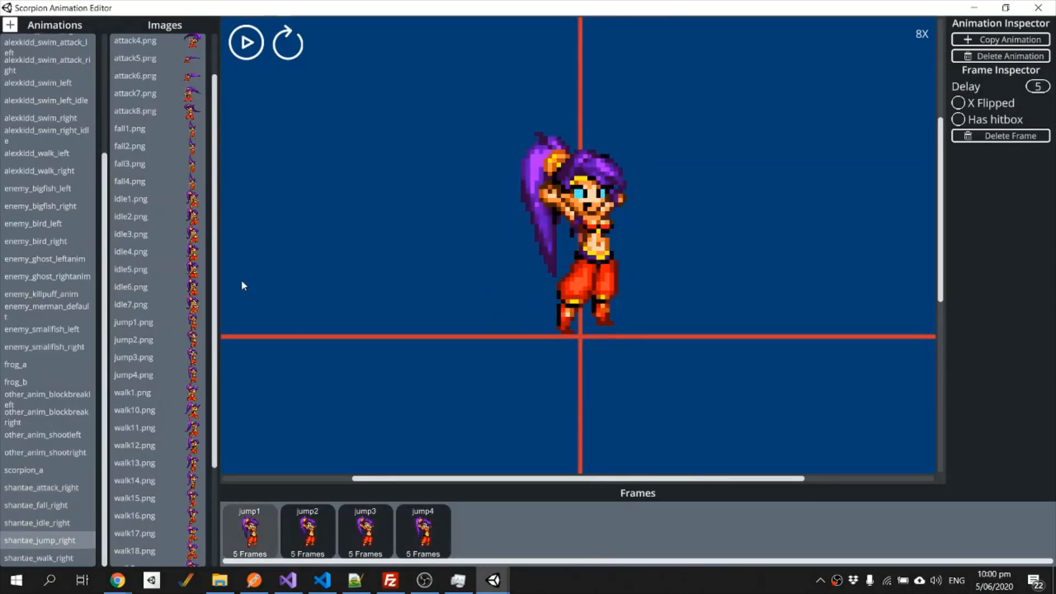
left_click(39, 558)
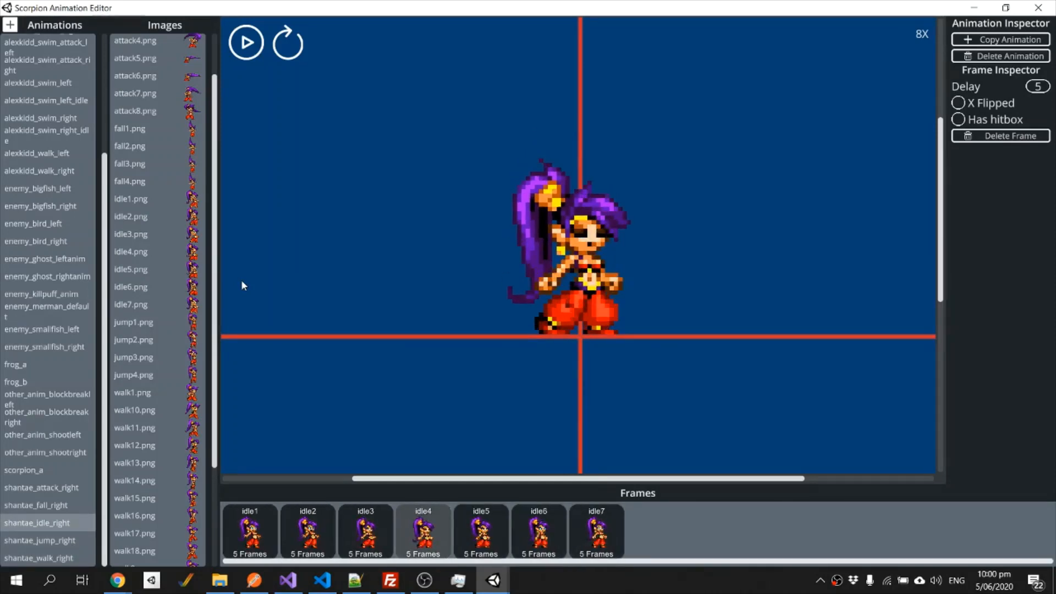
left_click(41, 487)
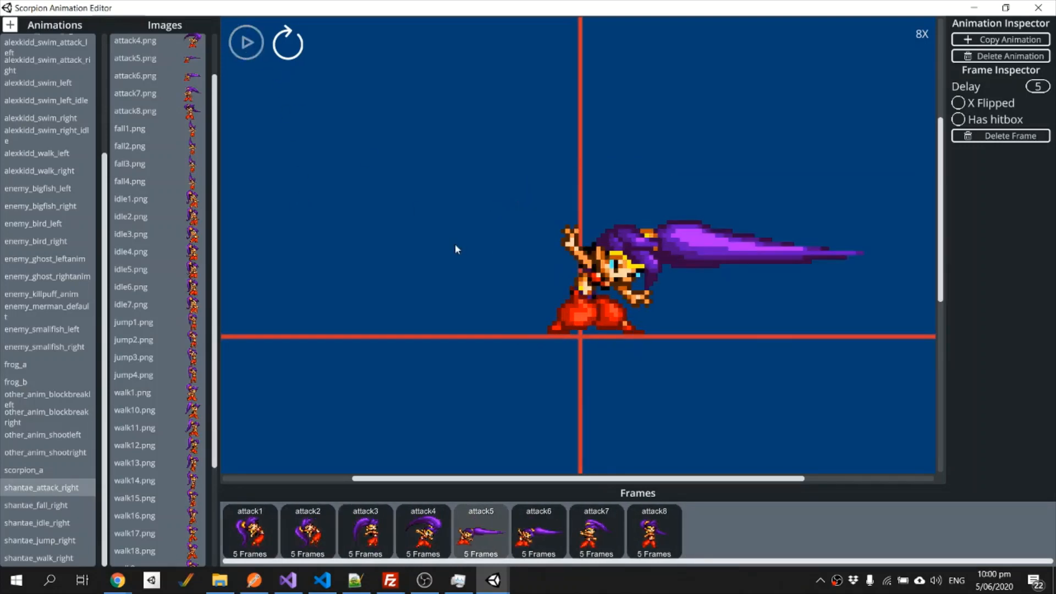
mouse_move(551, 379)
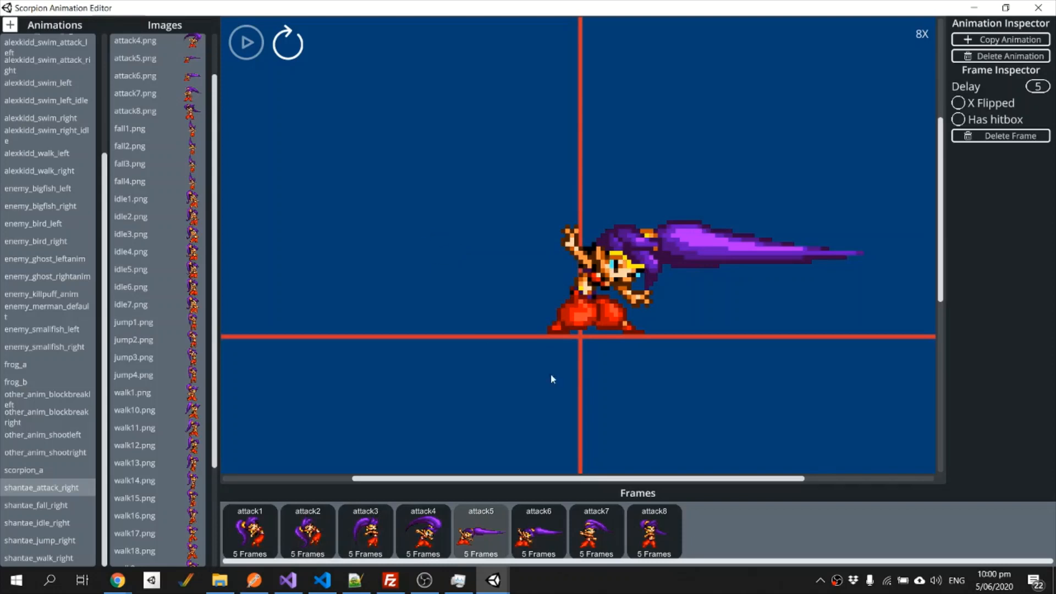
left_click_drag(802, 478, 684, 479)
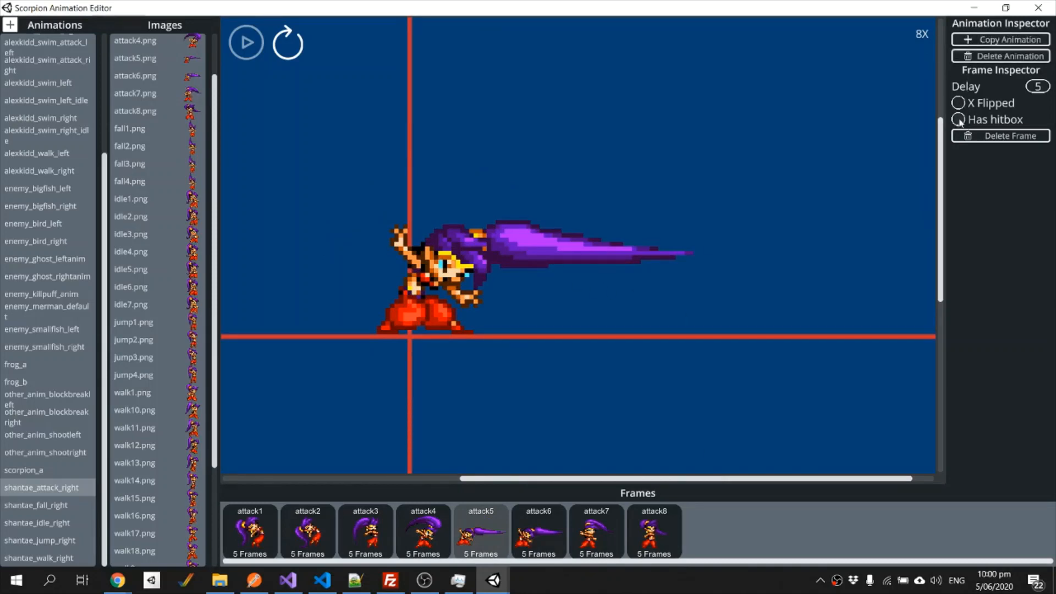
- Enable 'Has hitbox' on attack5 and size the box to span the hair whip to its tip
left_click(959, 119)
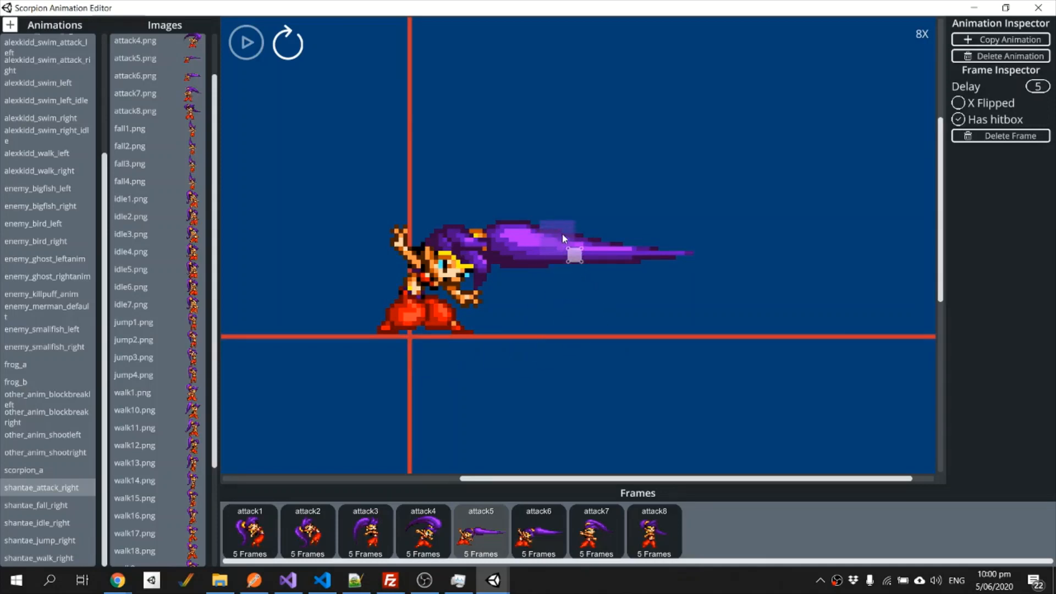
left_click_drag(574, 257, 699, 272)
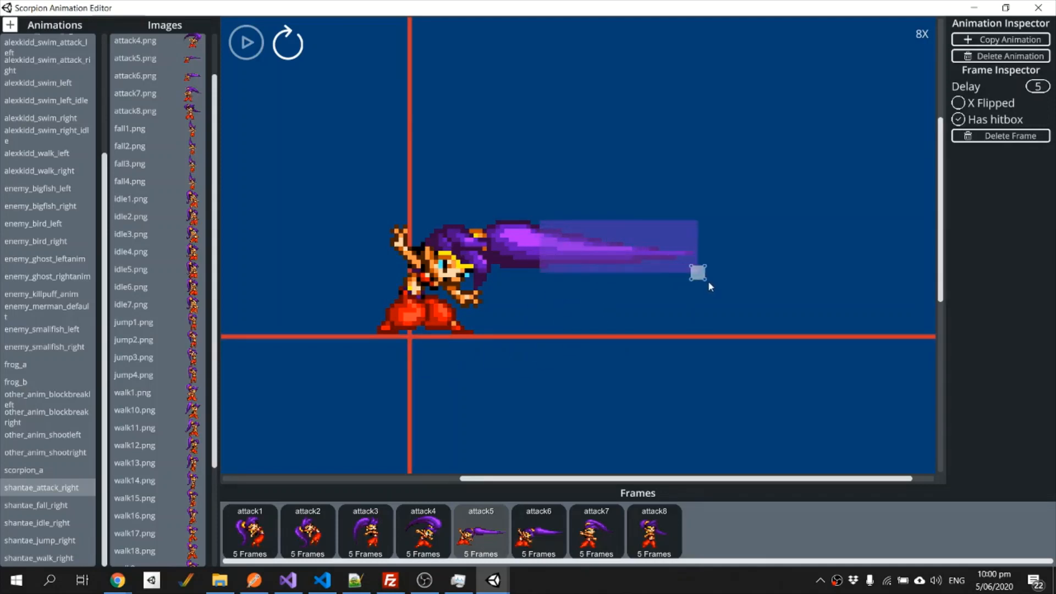
left_click_drag(698, 272, 694, 268)
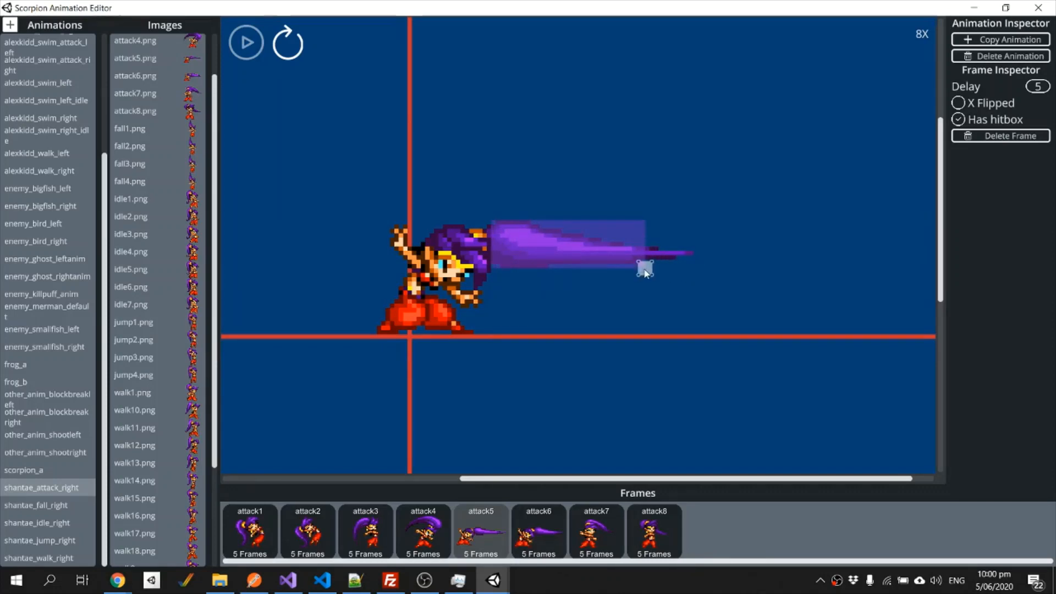
left_click_drag(645, 268, 694, 269)
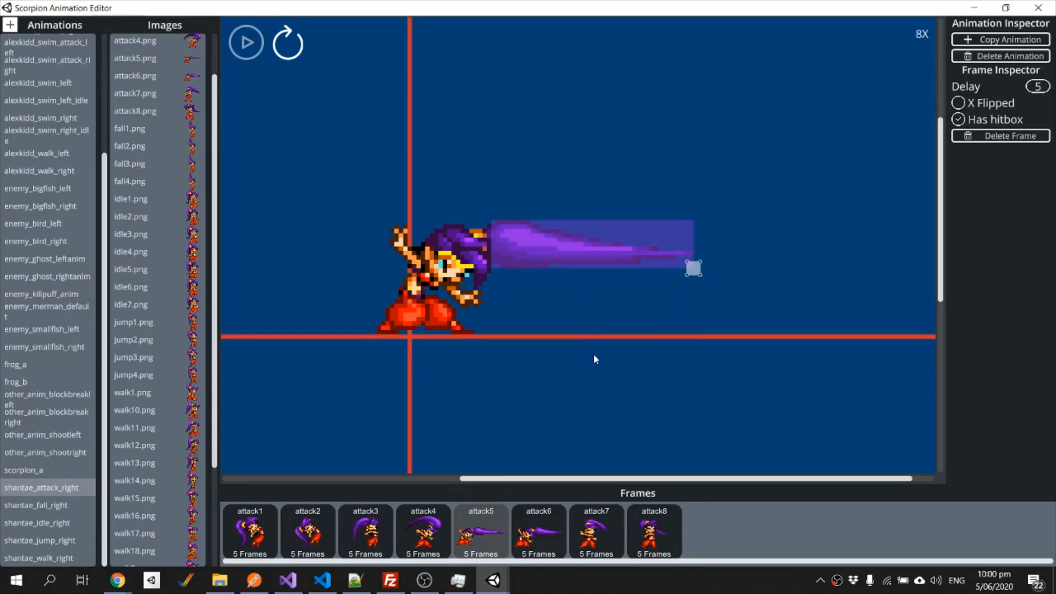
scroll("down", 3)
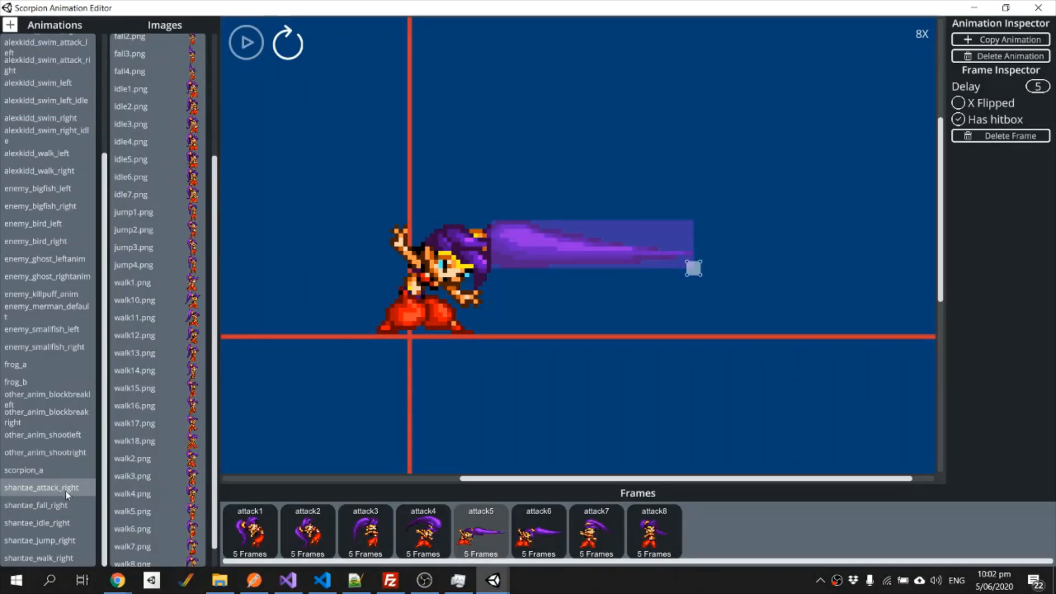
mouse_move(339, 414)
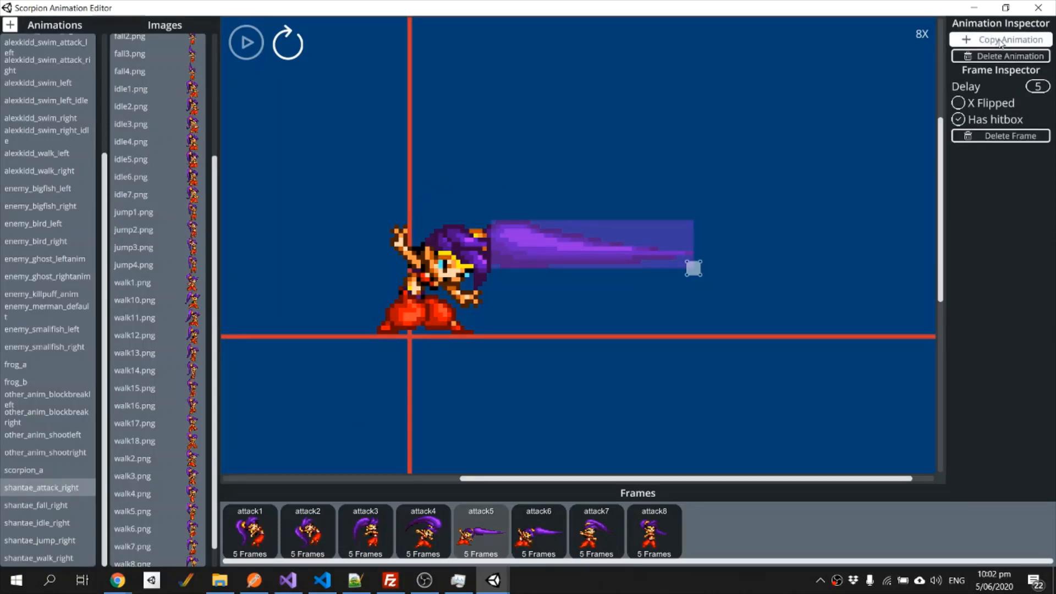
- Copy the right-facing attack animation and save it as shantae_attack_left
left_click(1000, 40)
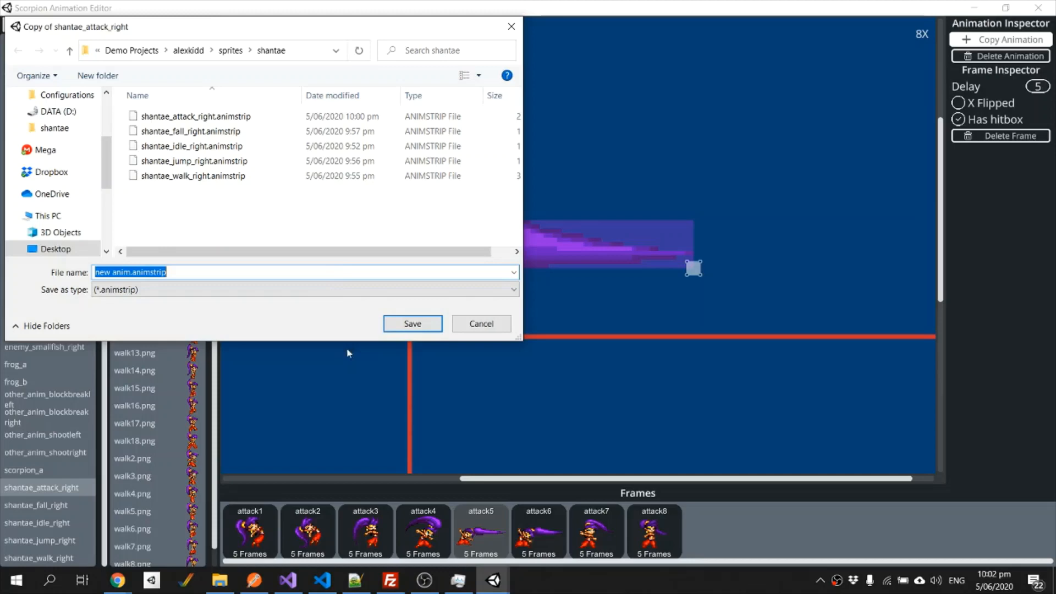
type("shantae_attack_left")
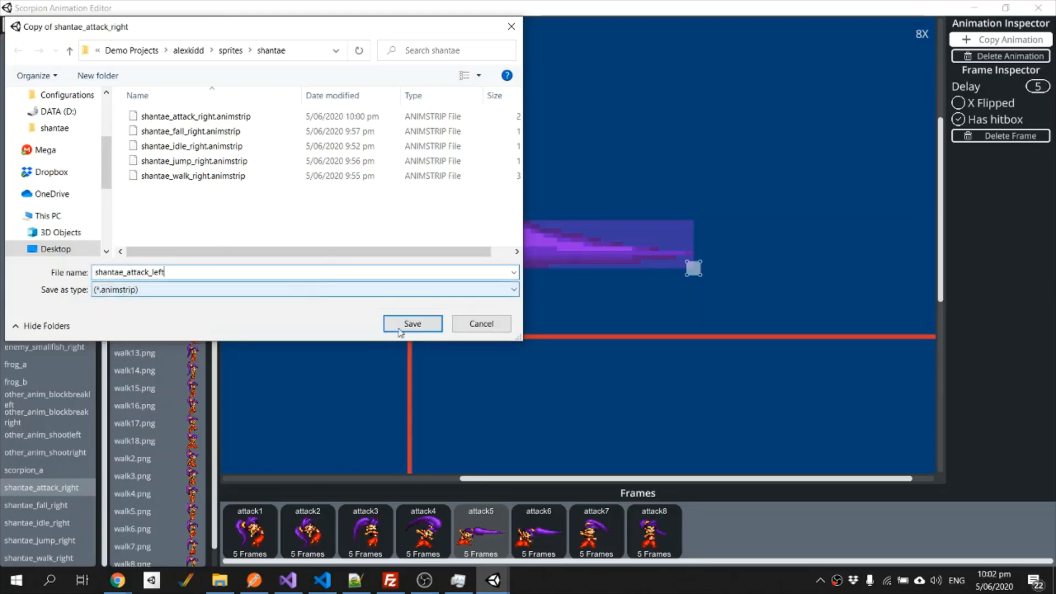
left_click(411, 323)
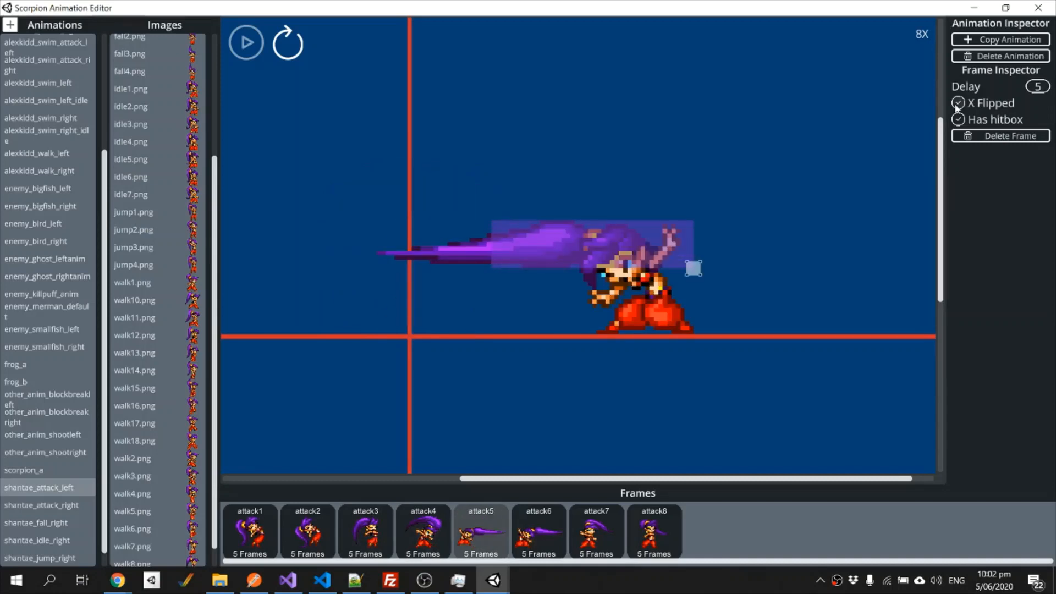
- X-flip the shantae_attack_left frames and move attack5's hitbox over the leftward hair
left_click(957, 120)
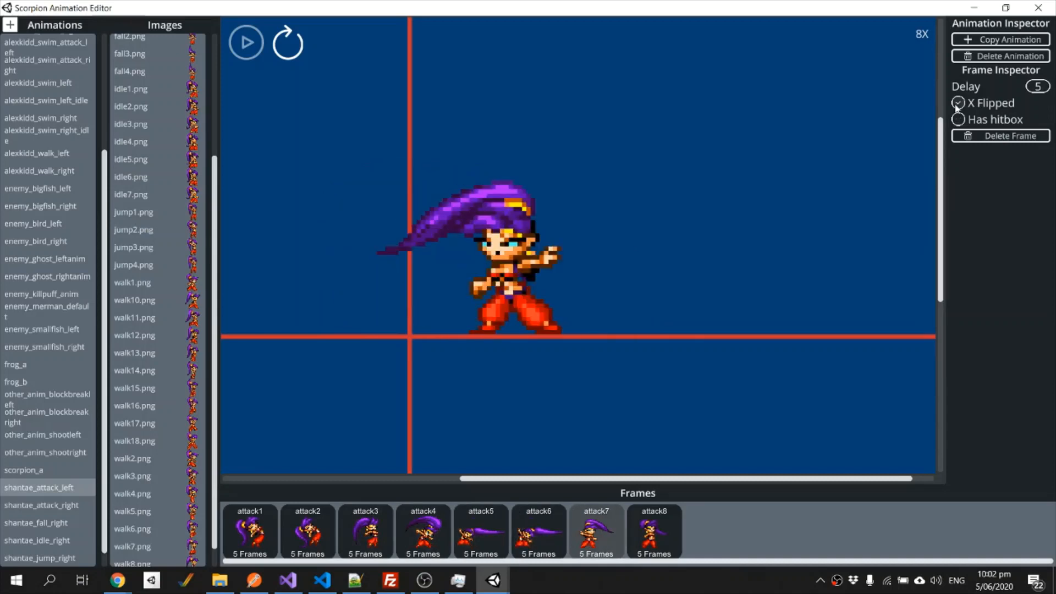
left_click(958, 103)
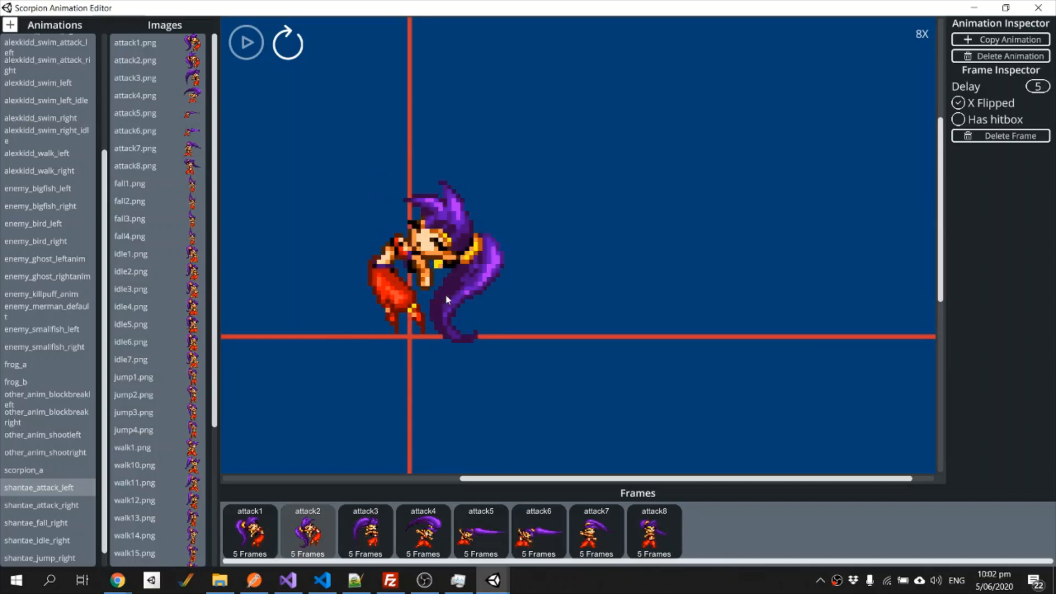
left_click(423, 530)
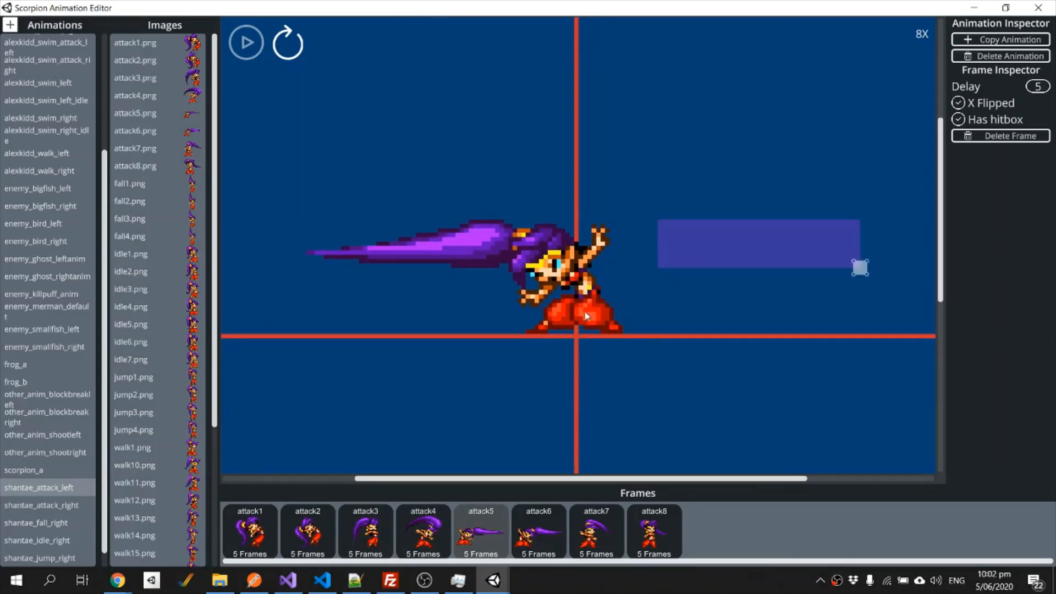
left_click_drag(860, 267, 811, 284)
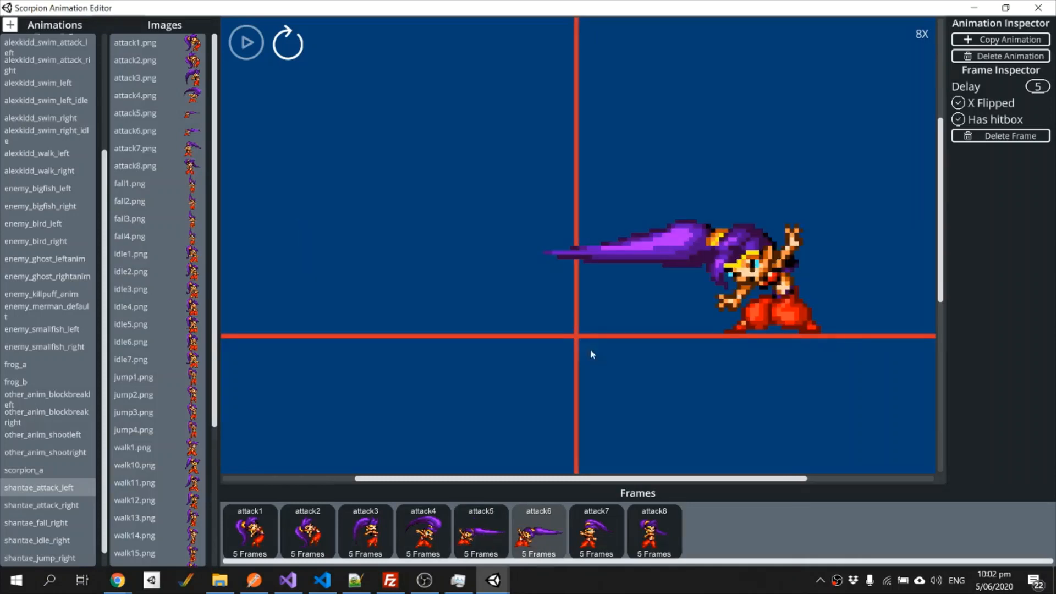
left_click(958, 119)
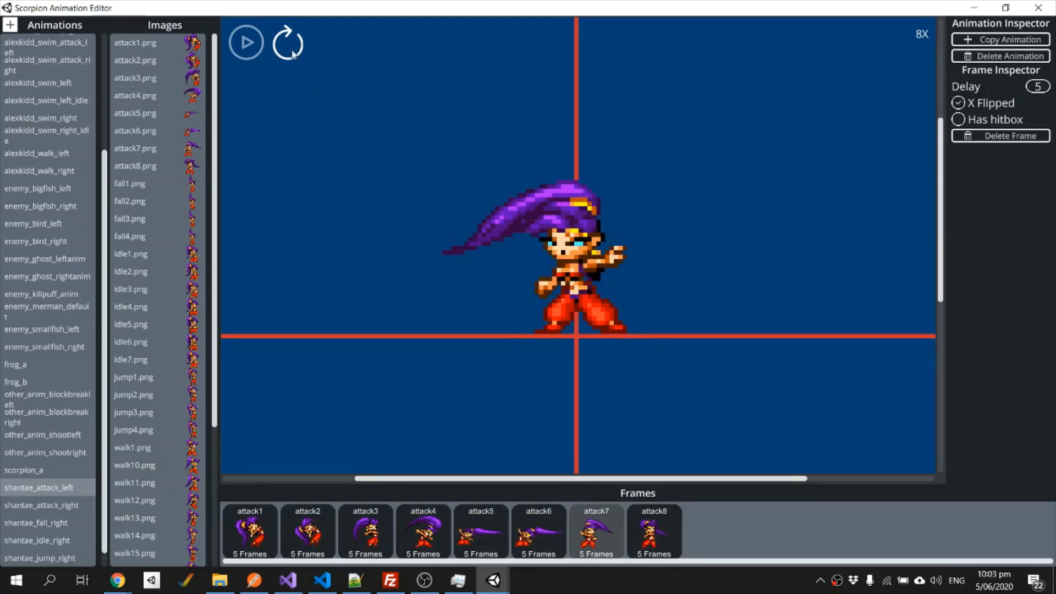
- Loop-play the left-facing attack animation to check it, then stop the preview
left_click(246, 42)
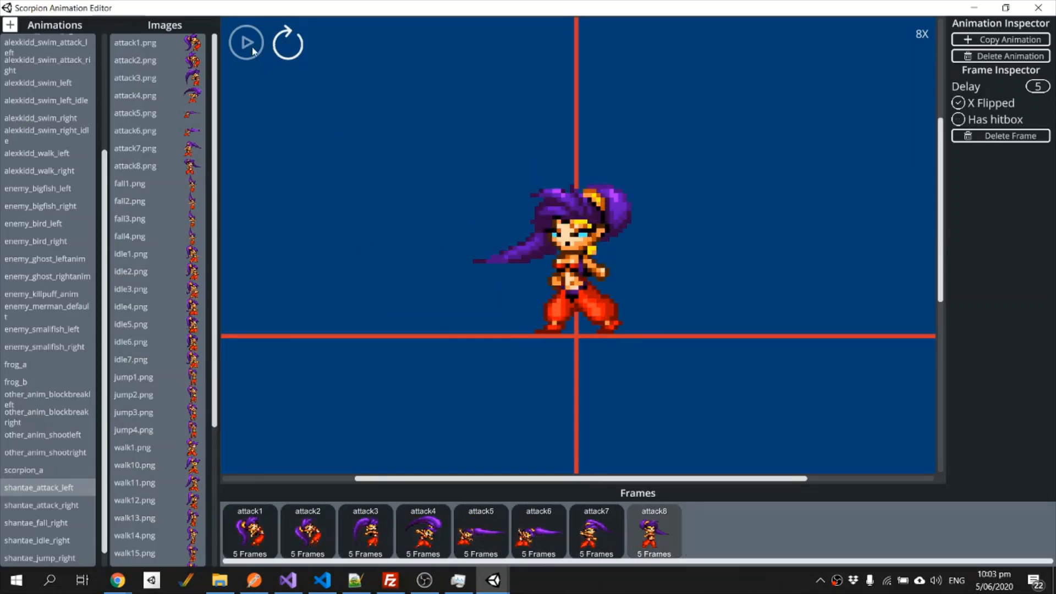
left_click(245, 43)
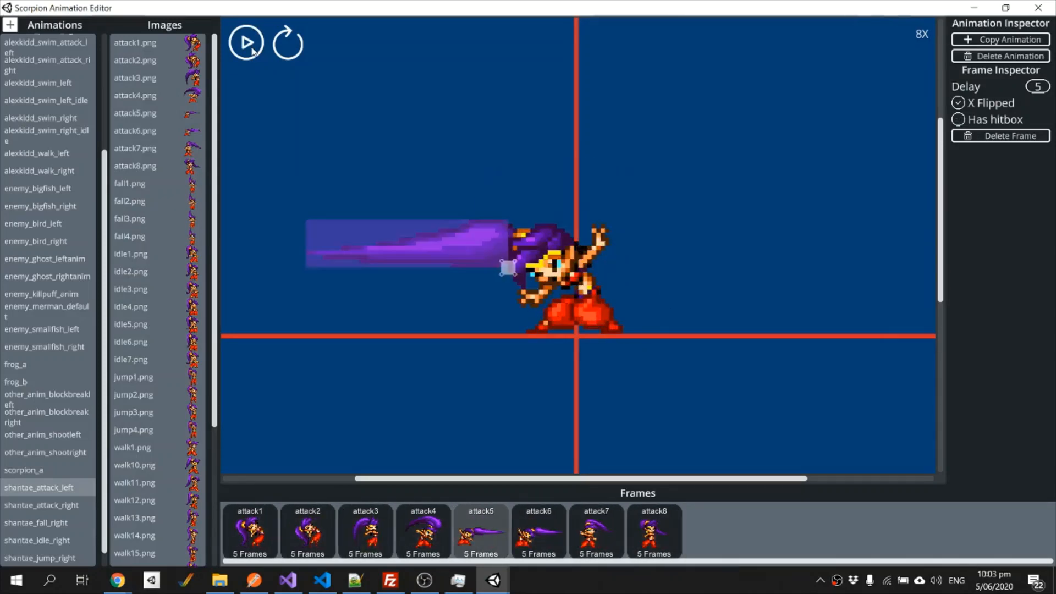
left_click(595, 530)
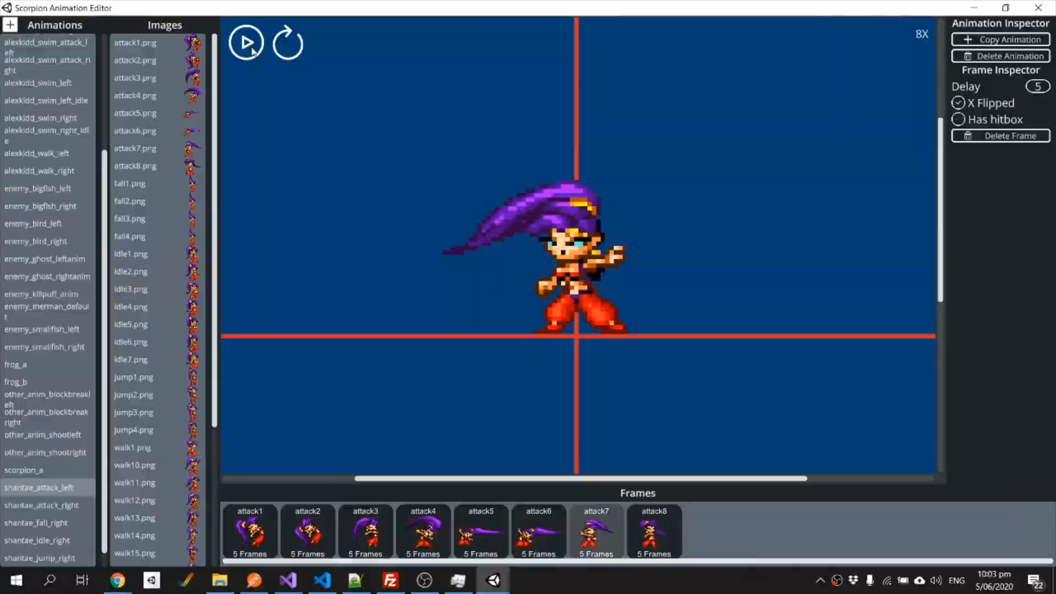
left_click(218, 579)
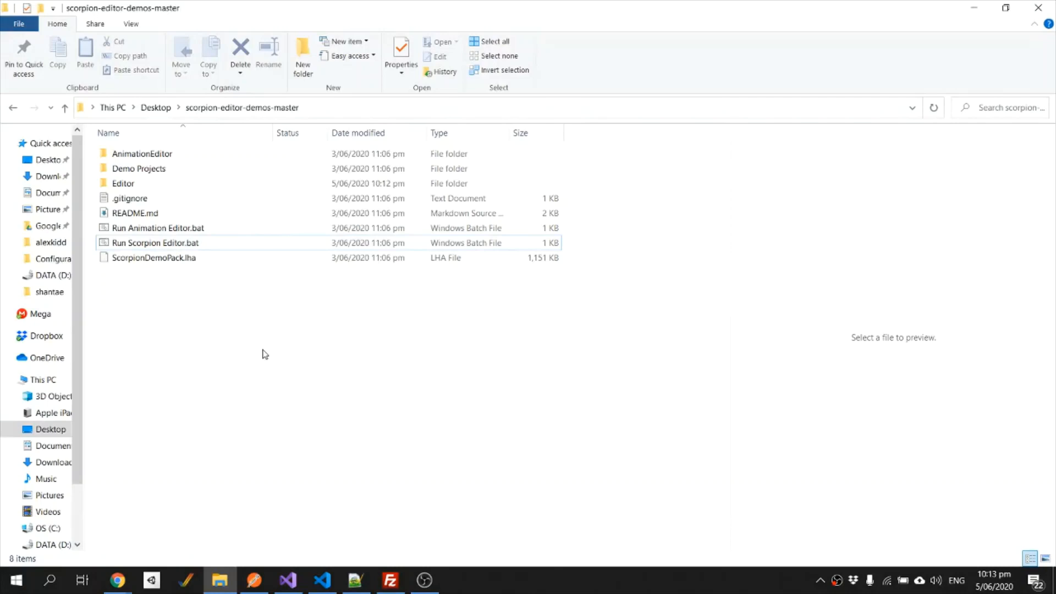
- Launch Scorpion Engine Editor via Run Scorpion Editor.bat with alexkidd as the project folder
left_click(154, 242)
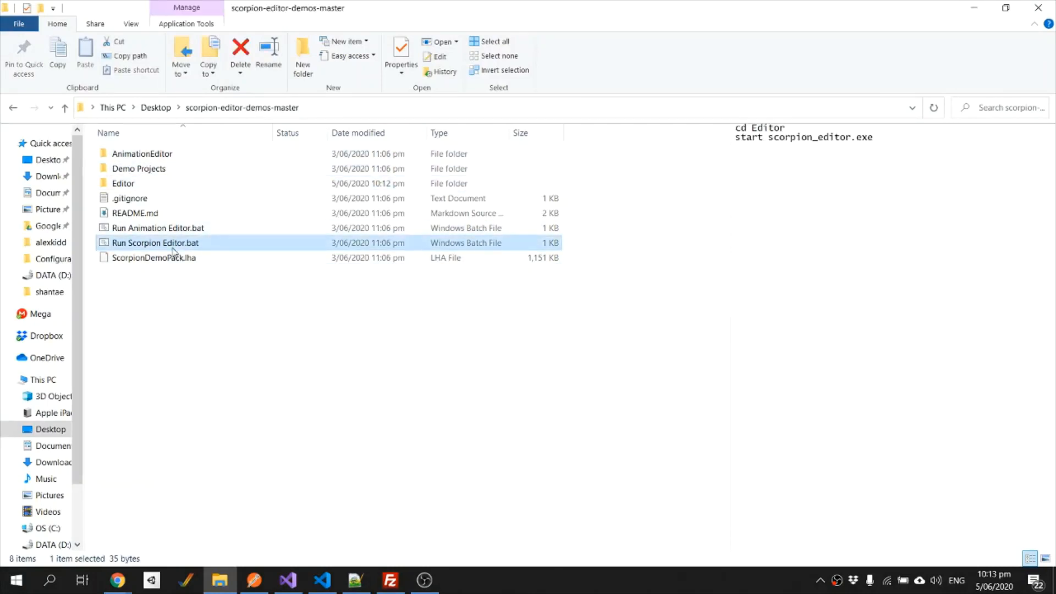
mouse_move(337, 350)
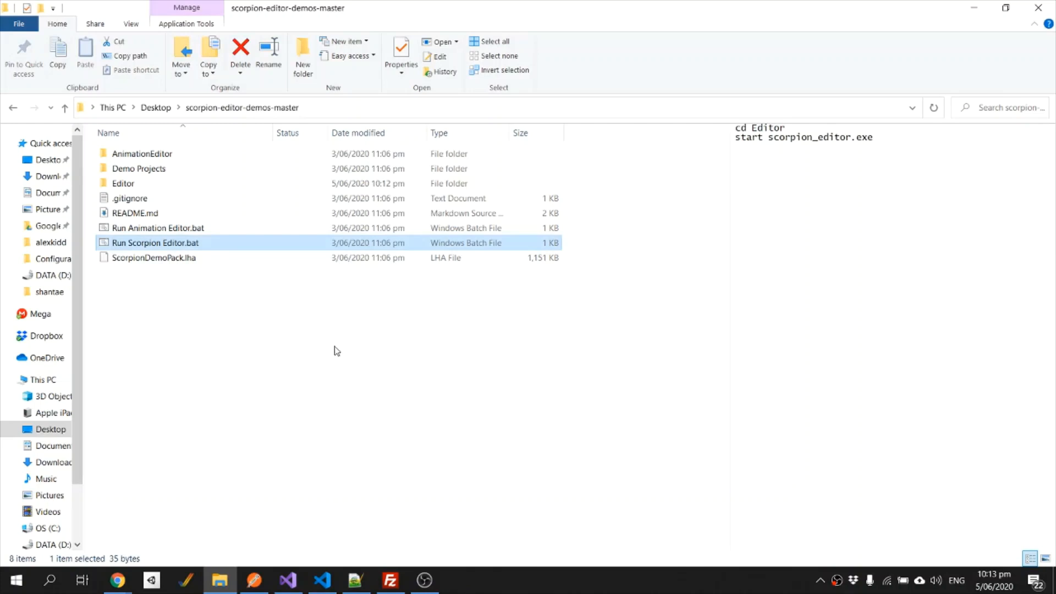
double_click(155, 242)
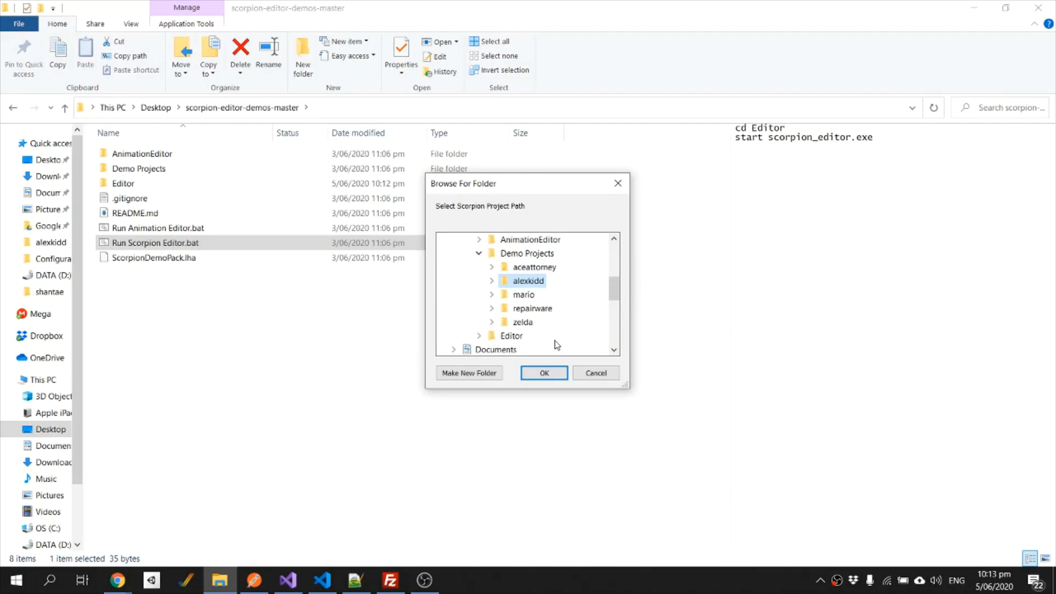
left_click(544, 373)
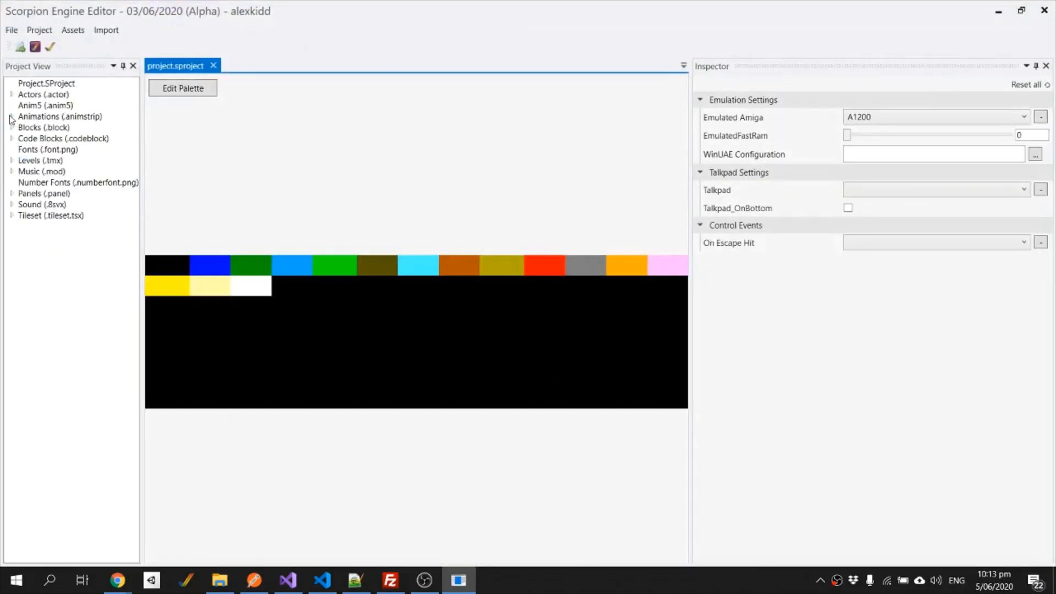
- Preview the shantae_fall_left animation and load the alexkidd actor's properties for editing
left_click(11, 115)
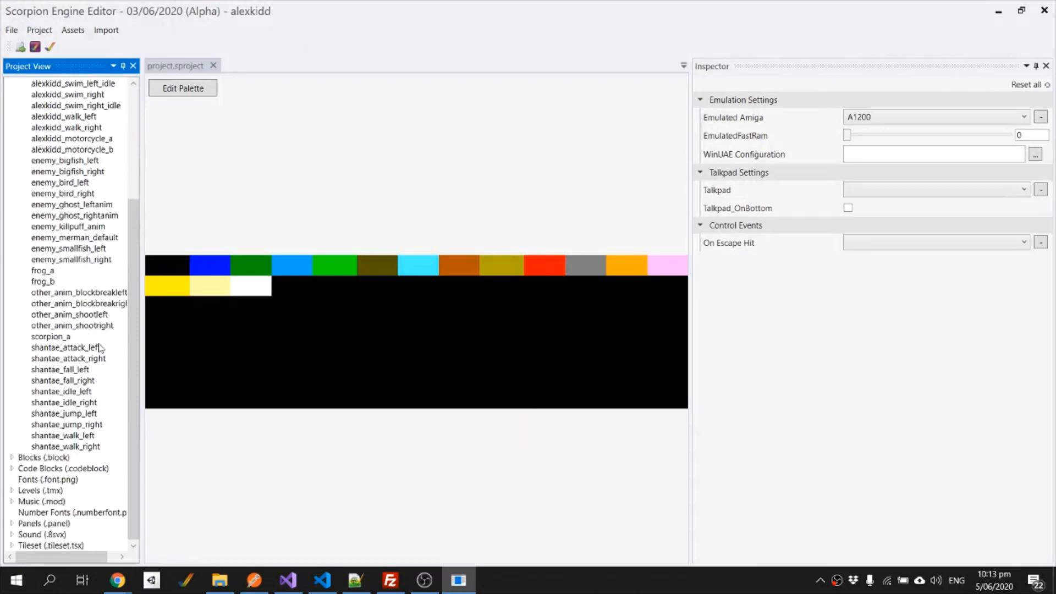
double_click(59, 370)
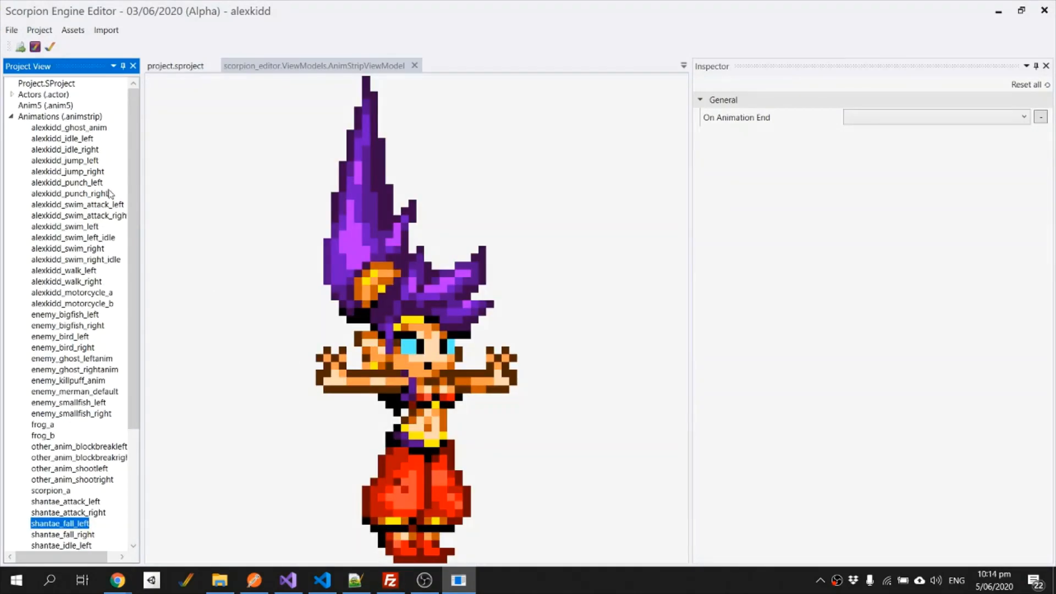
left_click(12, 95)
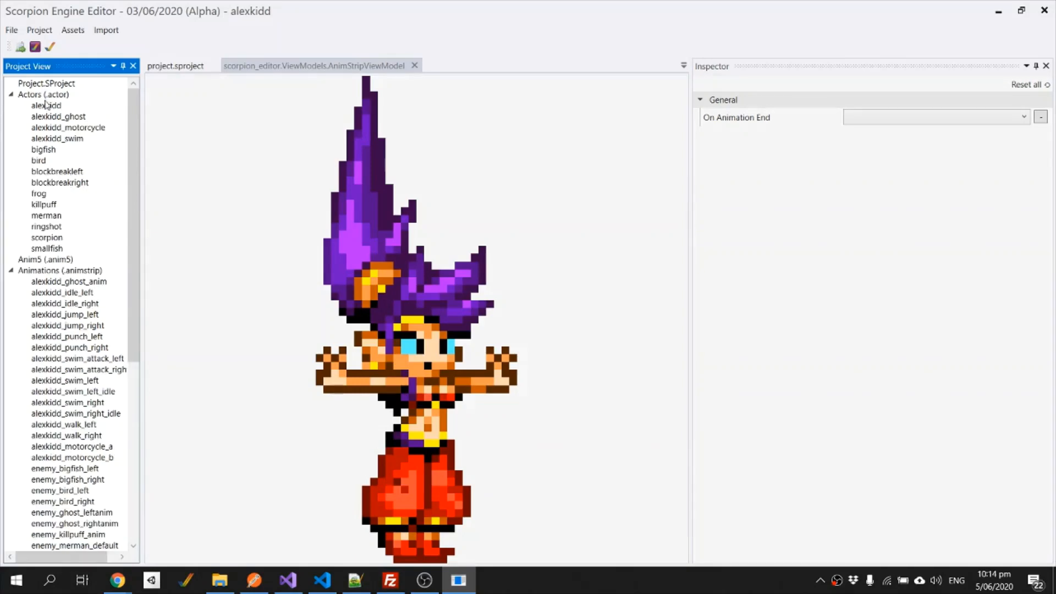
double_click(46, 106)
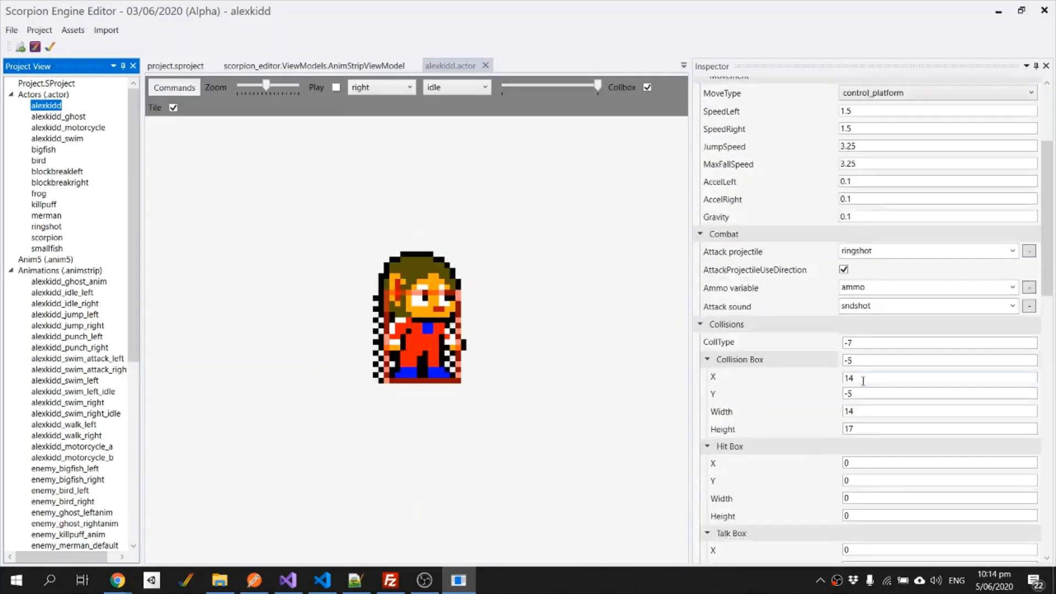
- Set the Idle Right animation to shantae_idle_right so Shantae shows in the preview
scroll("down", 3)
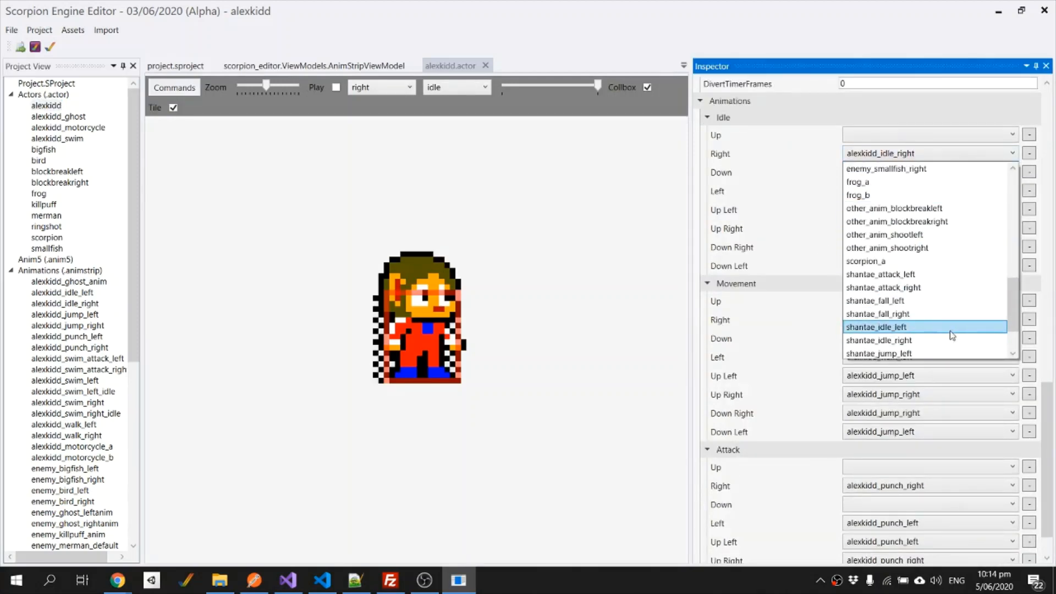
left_click(878, 340)
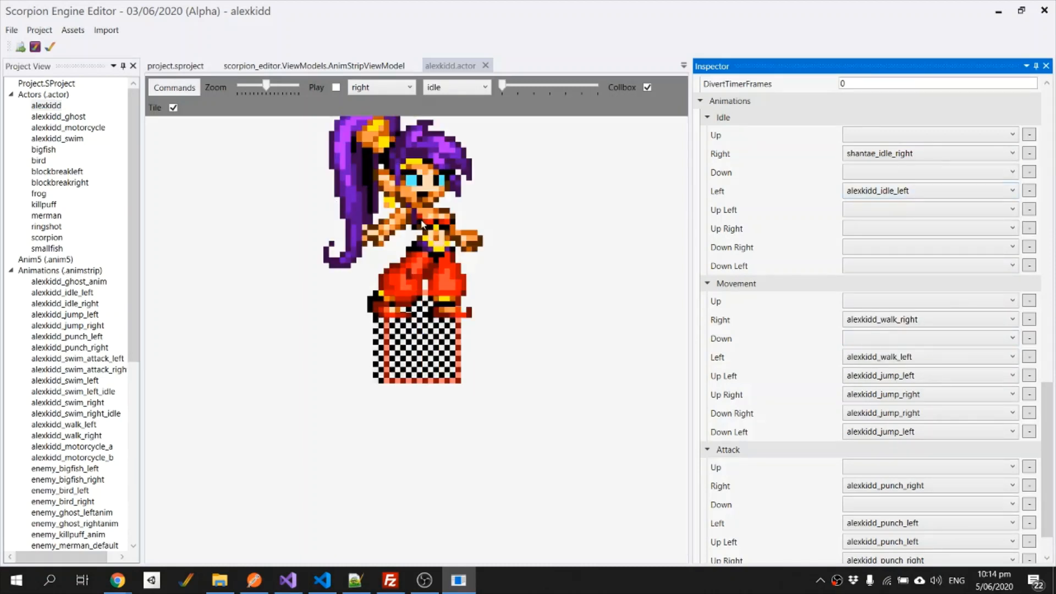
mouse_move(312, 186)
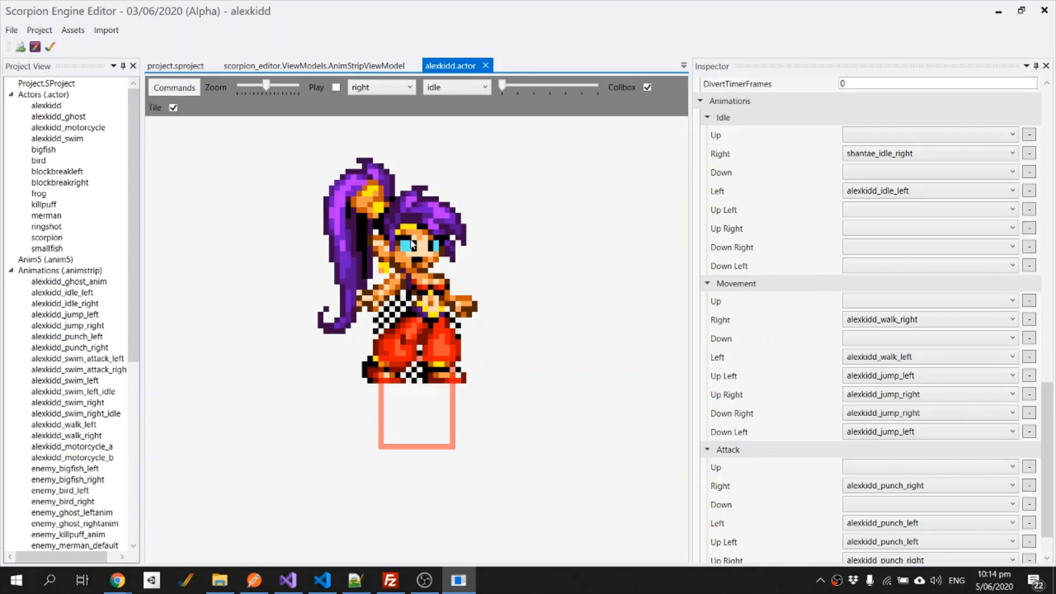
mouse_move(386, 451)
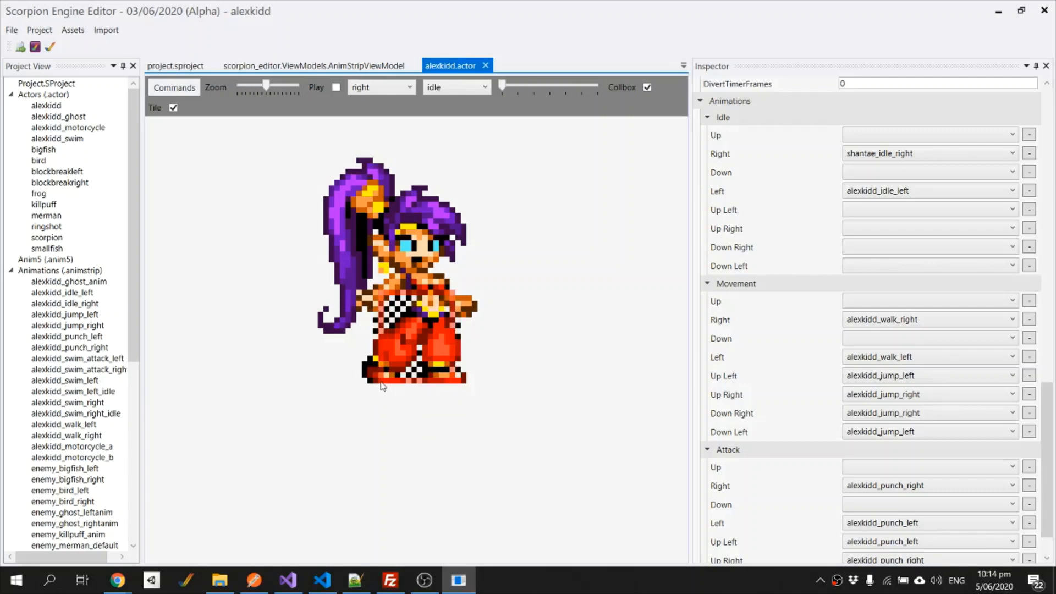
mouse_move(551, 443)
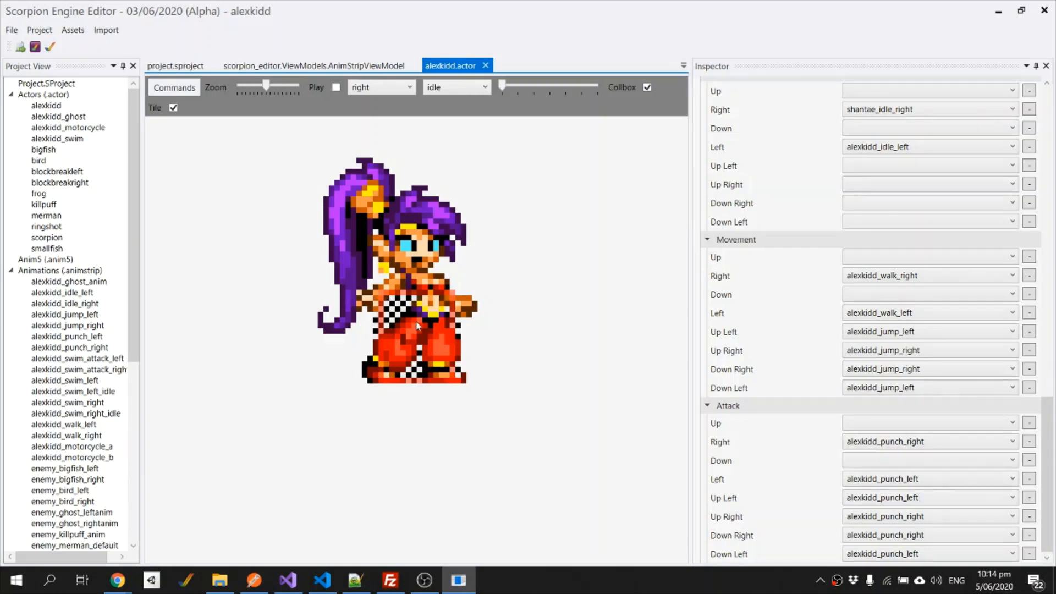
- Assign Shantae animations to idle left and a right attack direction (shantae_attack_right)
left_click(929, 147)
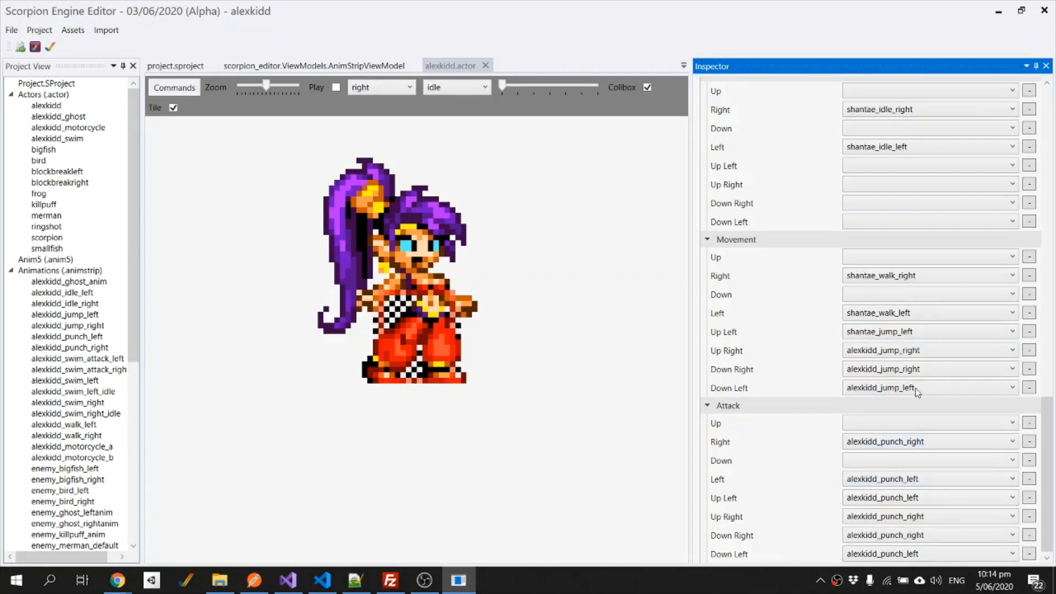
left_click(929, 349)
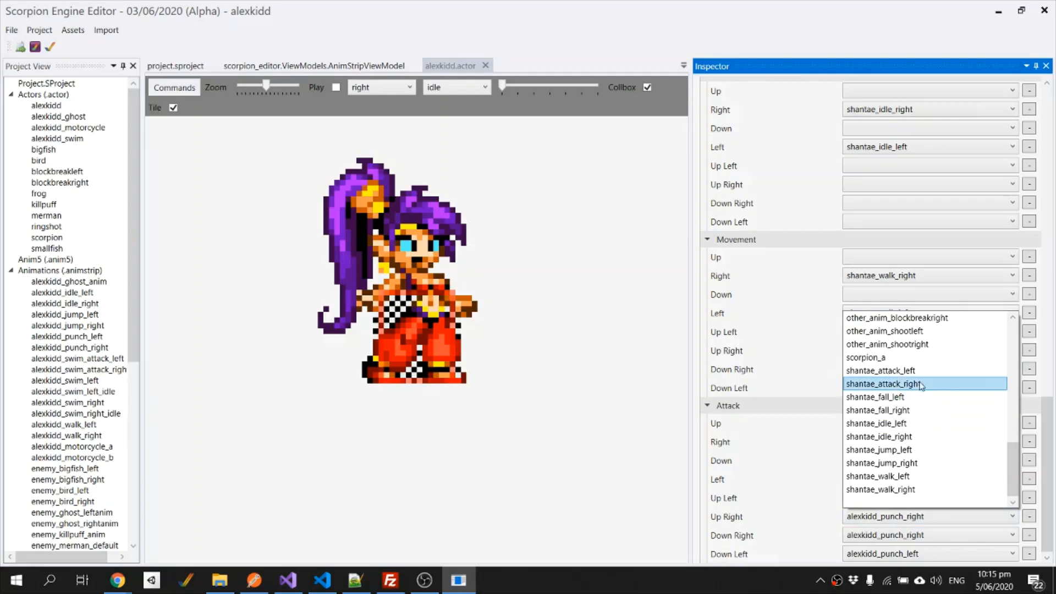
left_click(883, 383)
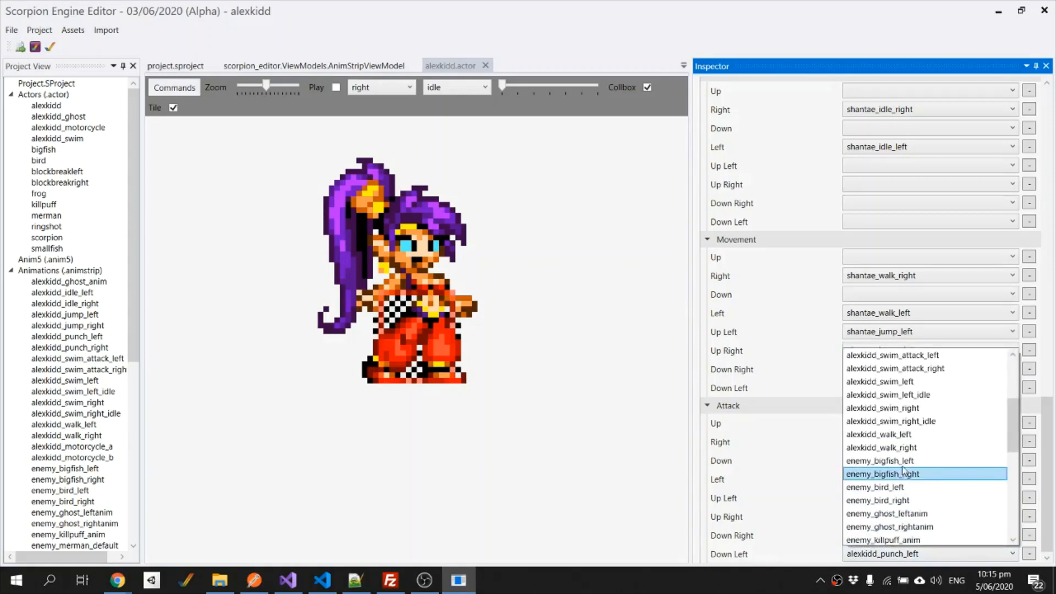
- Assign the Shantae fall animation to down right and shantae_attack_right to the down-left attack
left_click(884, 473)
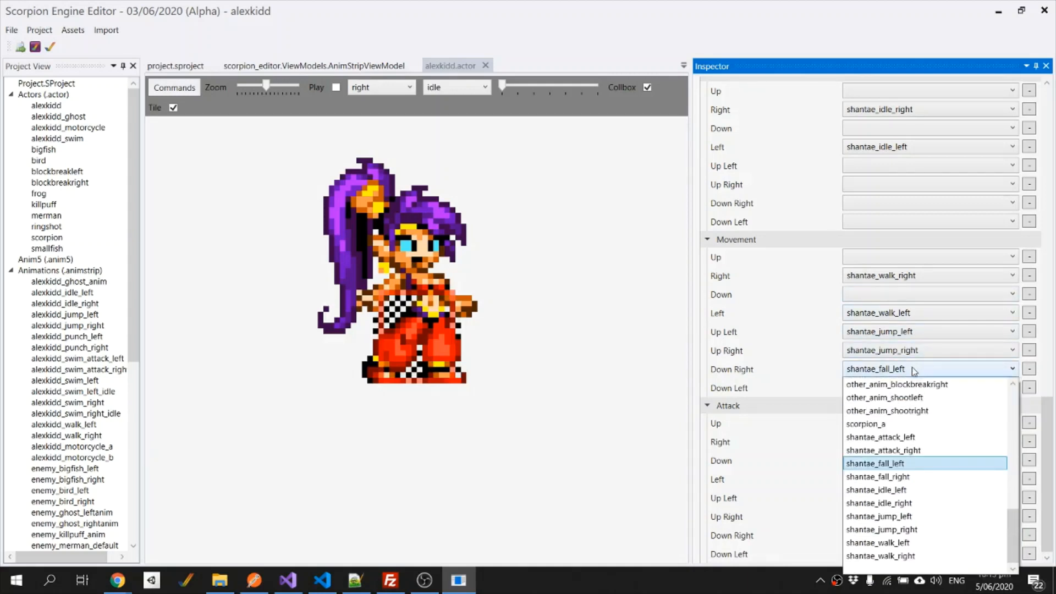
left_click(876, 476)
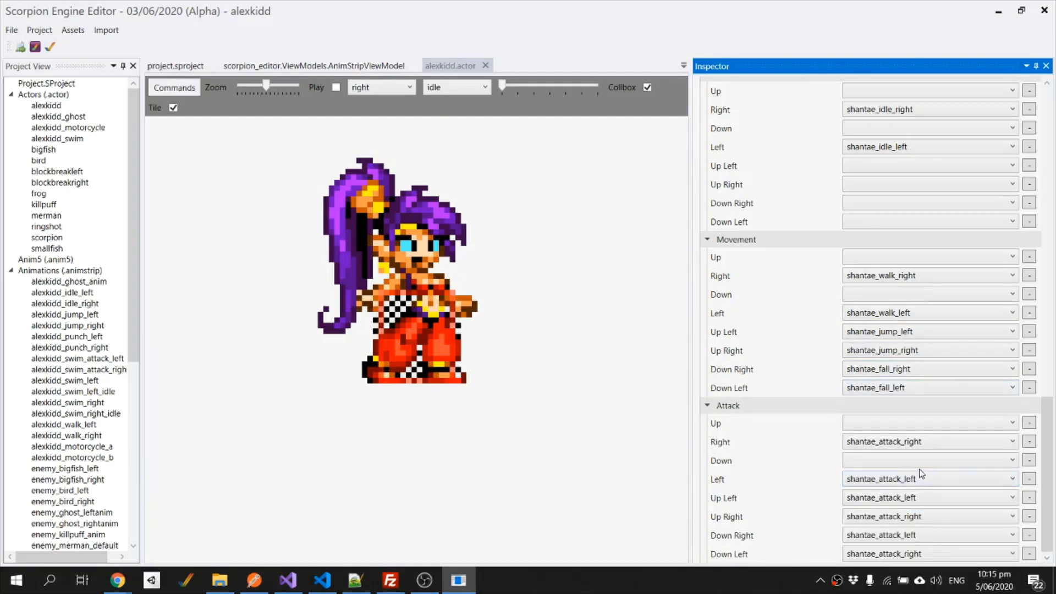
left_click(930, 312)
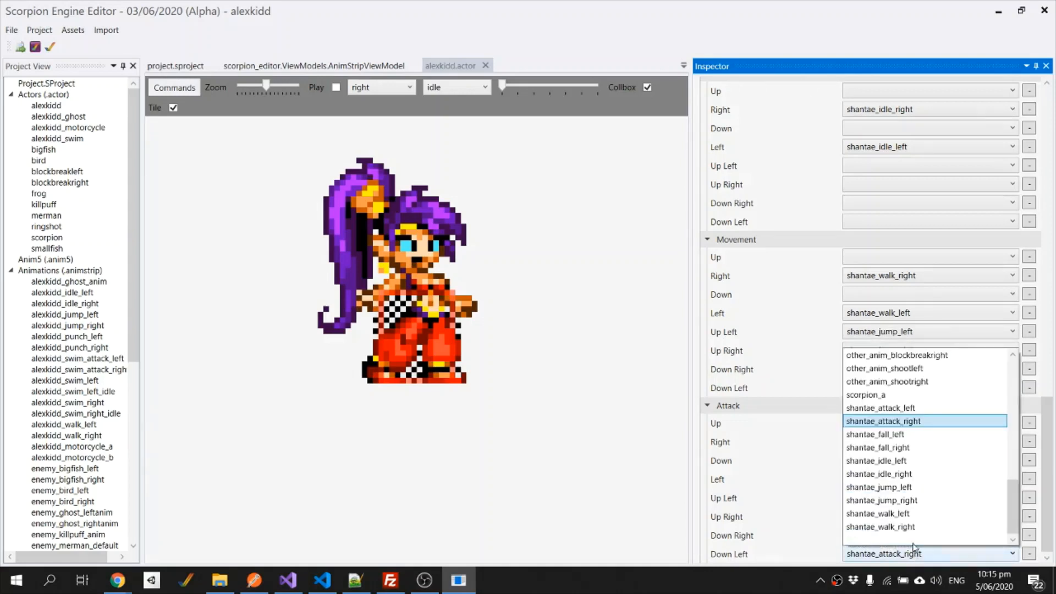
left_click(883, 420)
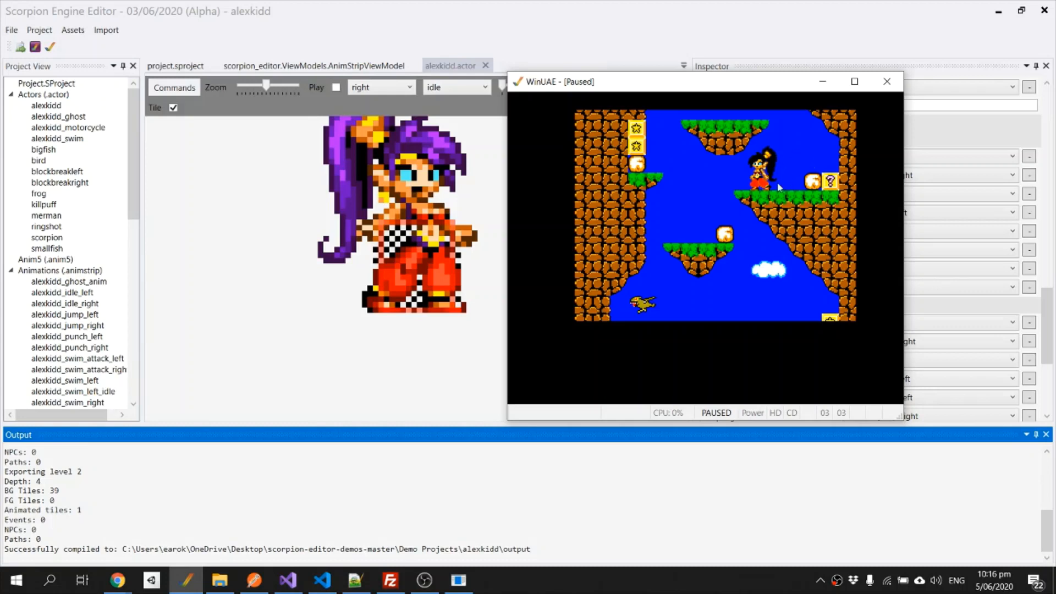
mouse_move(759, 206)
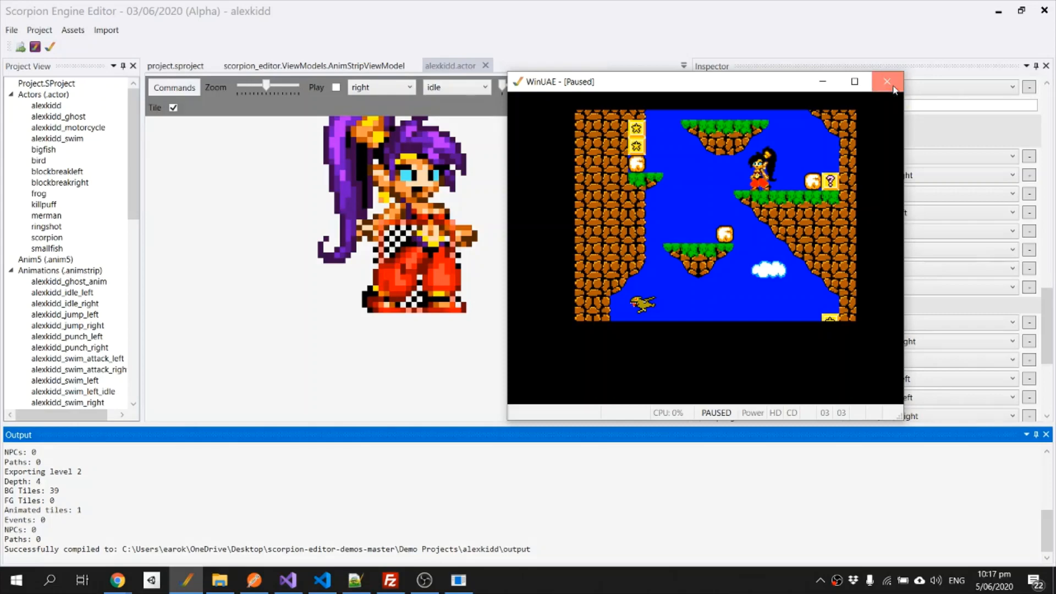
- Close the WinUAE emulator after play-testing the level as Shantae
left_click(887, 80)
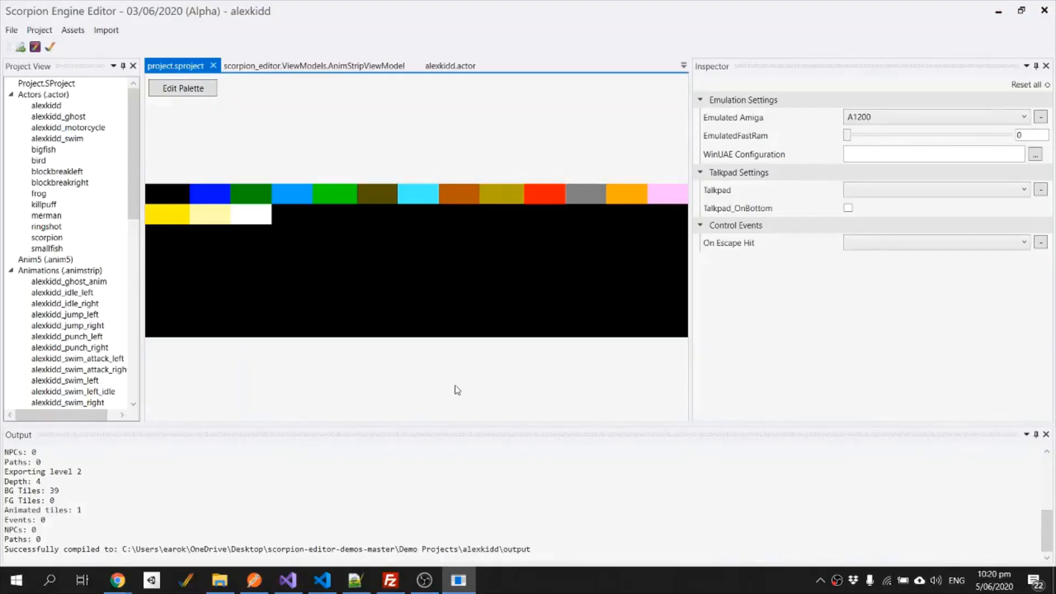
mouse_move(343, 154)
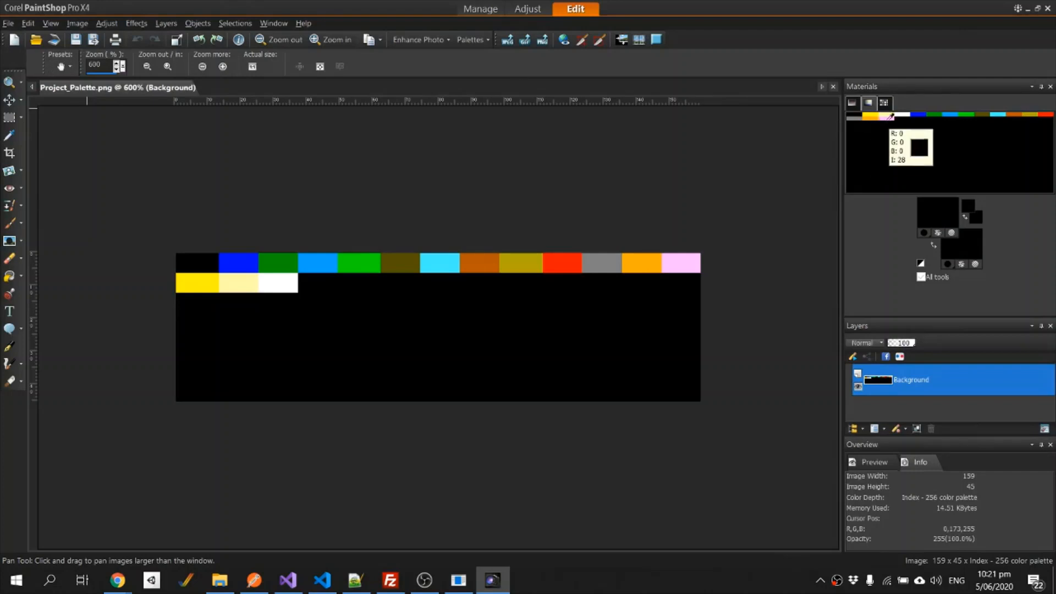
mouse_move(383, 278)
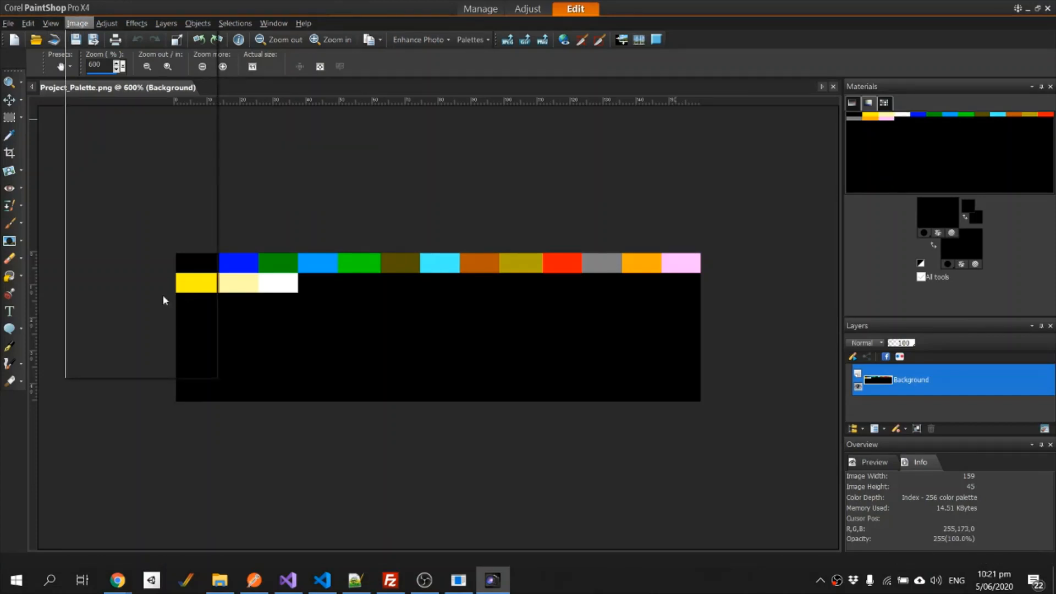
- Raise Project_Palette.png to RGB 16 bits/channel and bring in the attack1 sprite
left_click(77, 23)
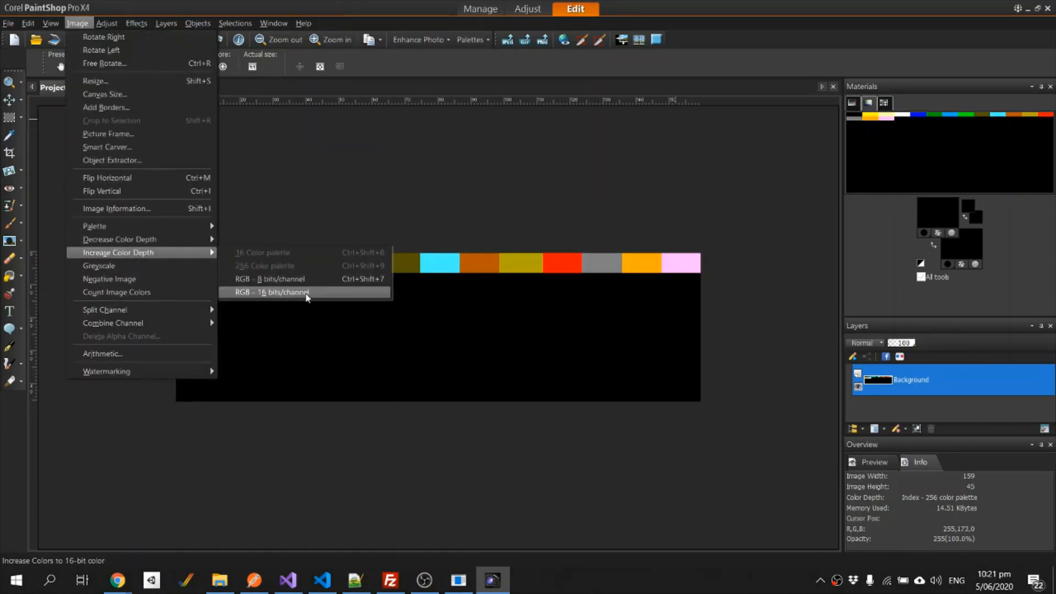
left_click(272, 292)
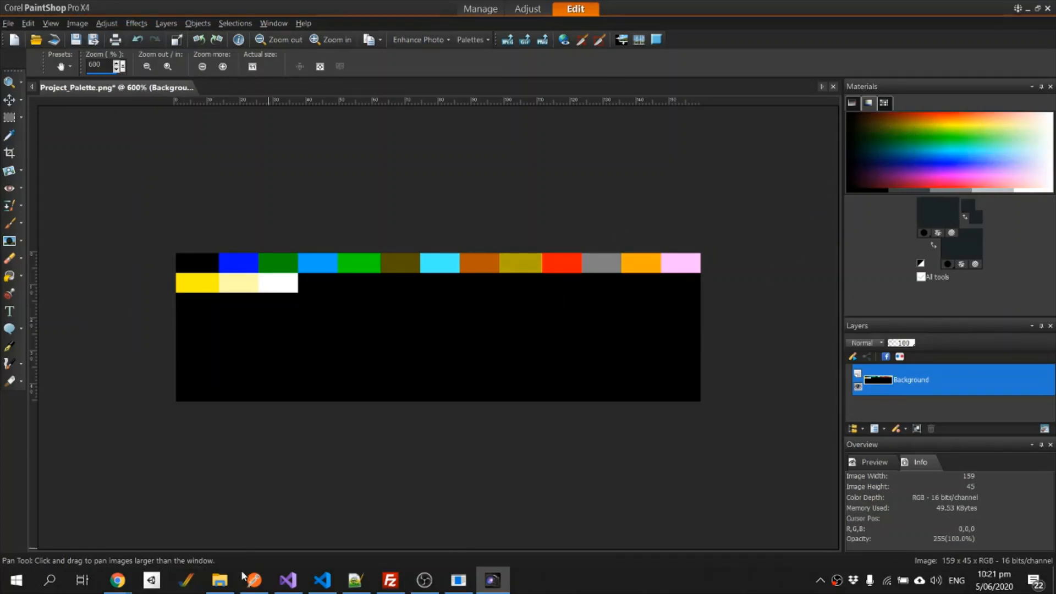
left_click(219, 580)
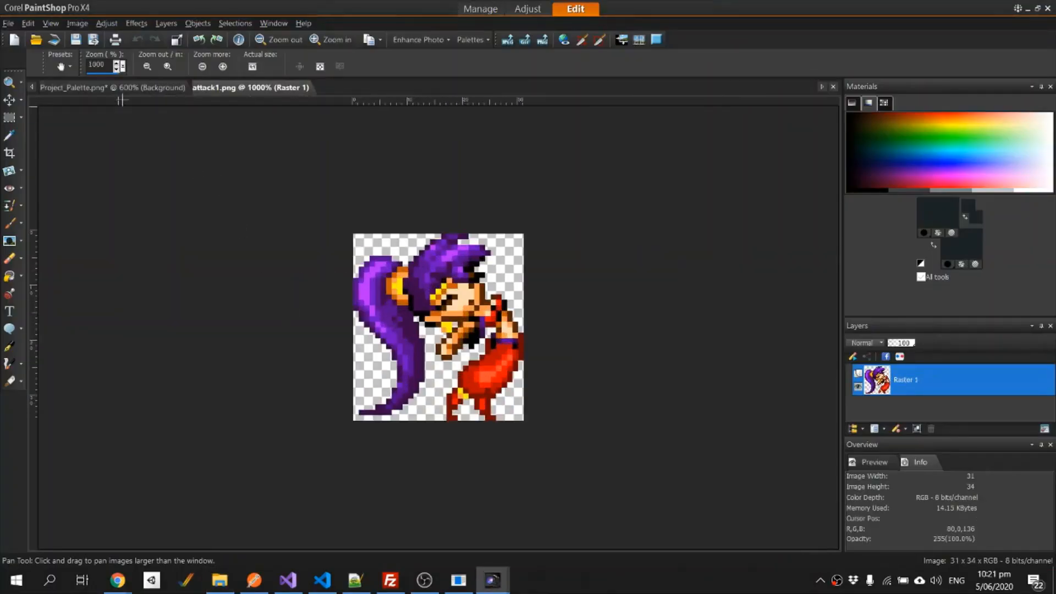
- Place the pasted attack sprite on the palette image and reduce it to a 256-colour palette
left_click(73, 88)
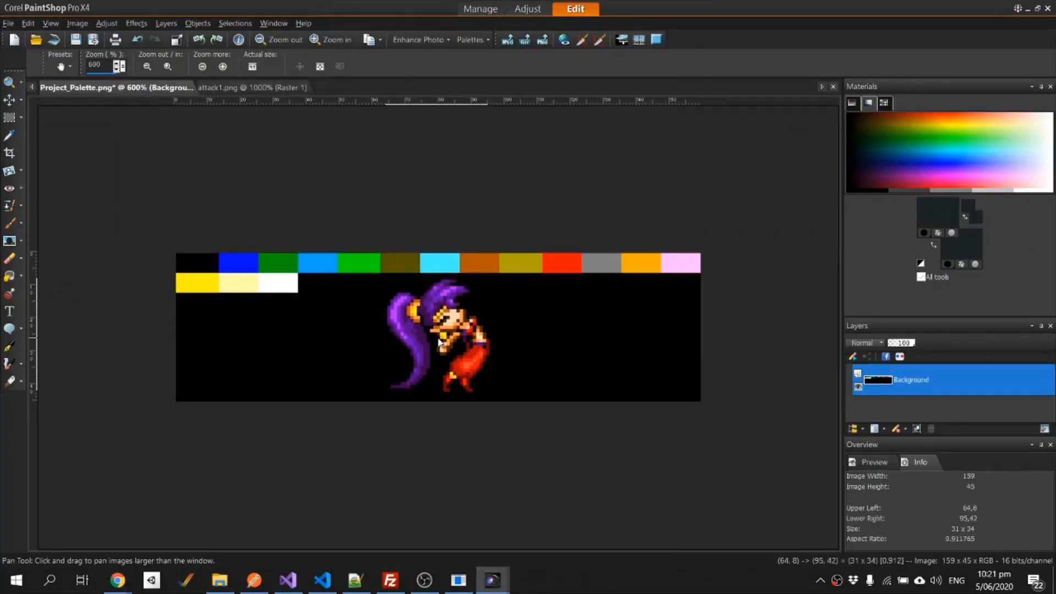
left_click(235, 23)
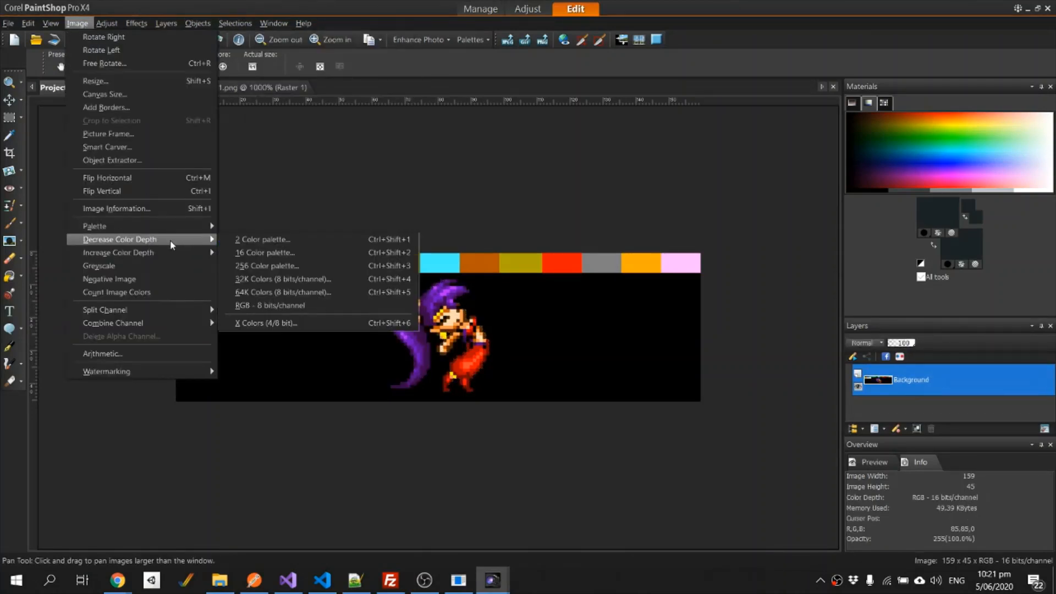
mouse_move(263, 239)
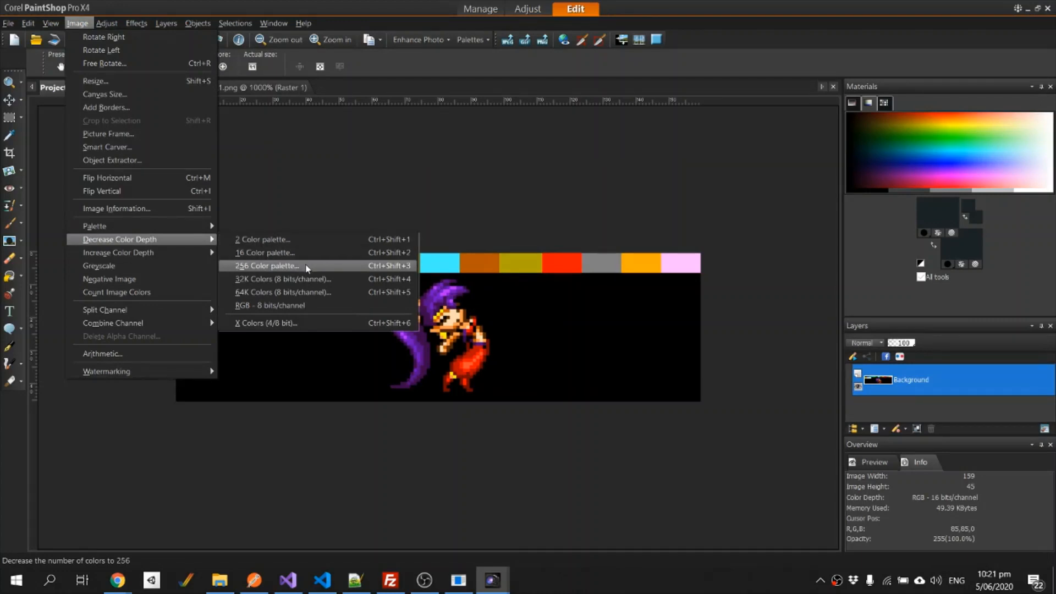
left_click(267, 265)
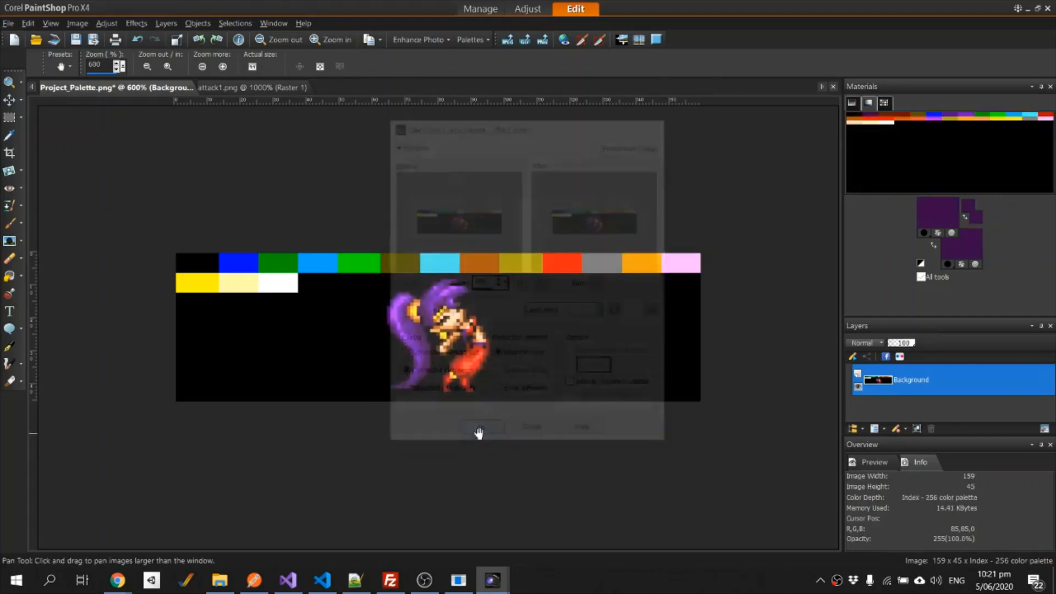
- Count the image colours and confirm the message reporting 29 unique colours
left_click(77, 24)
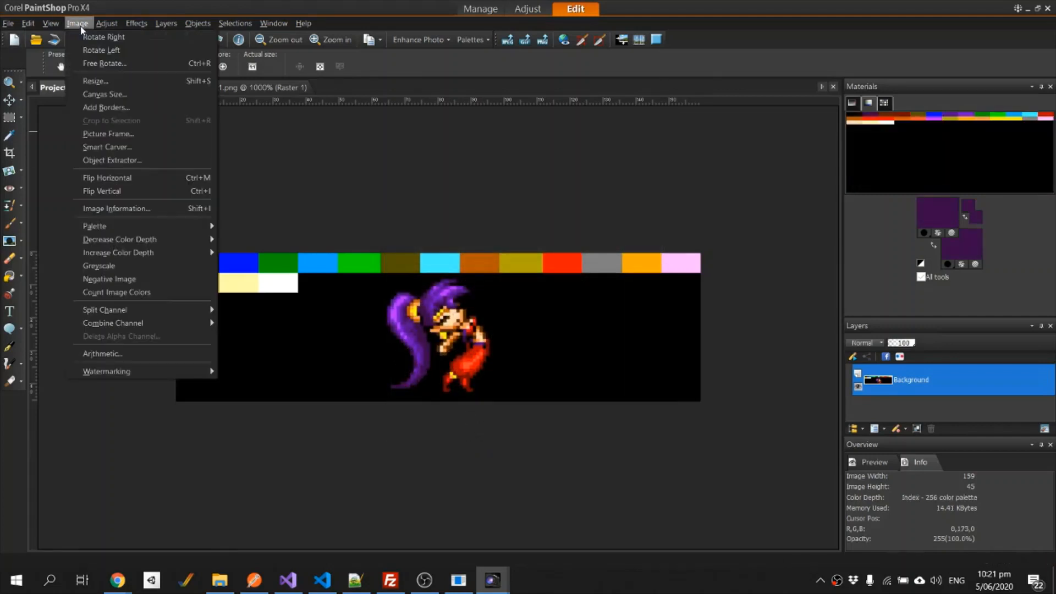
mouse_move(115, 291)
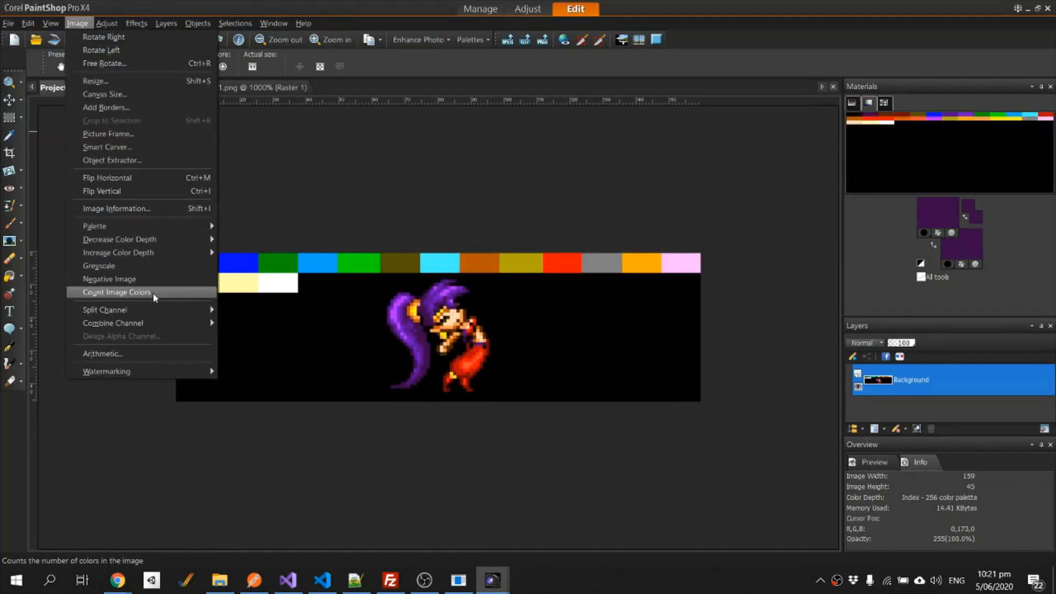
left_click(116, 292)
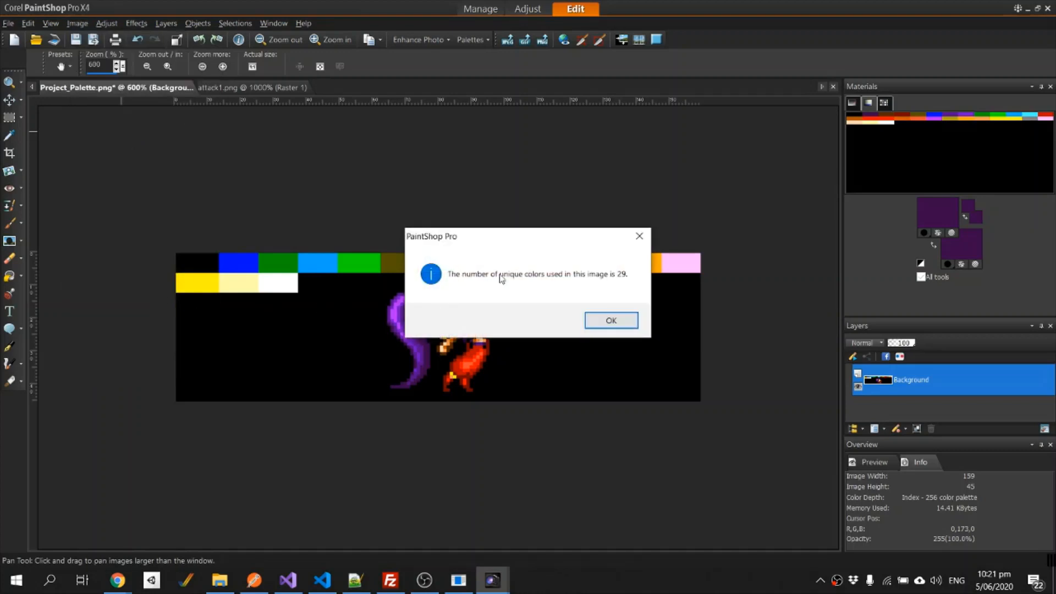
mouse_move(628, 288)
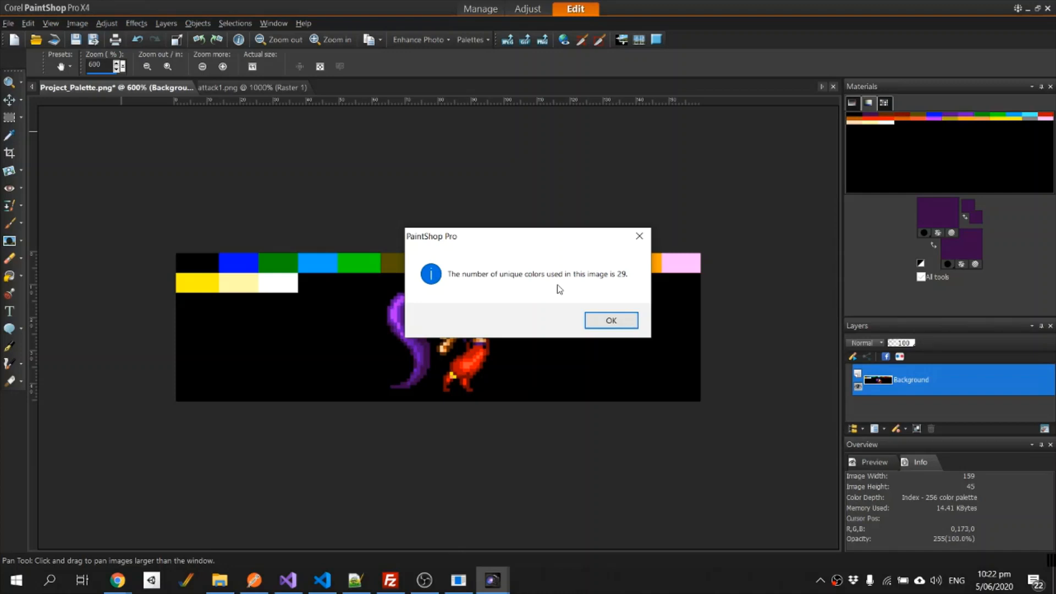
left_click(611, 320)
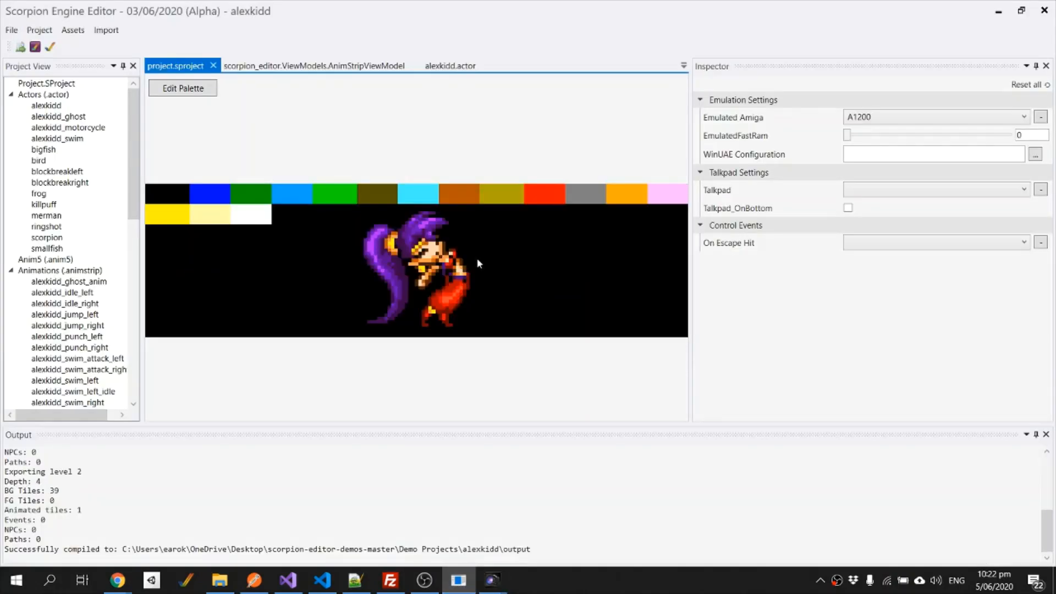
mouse_move(50, 47)
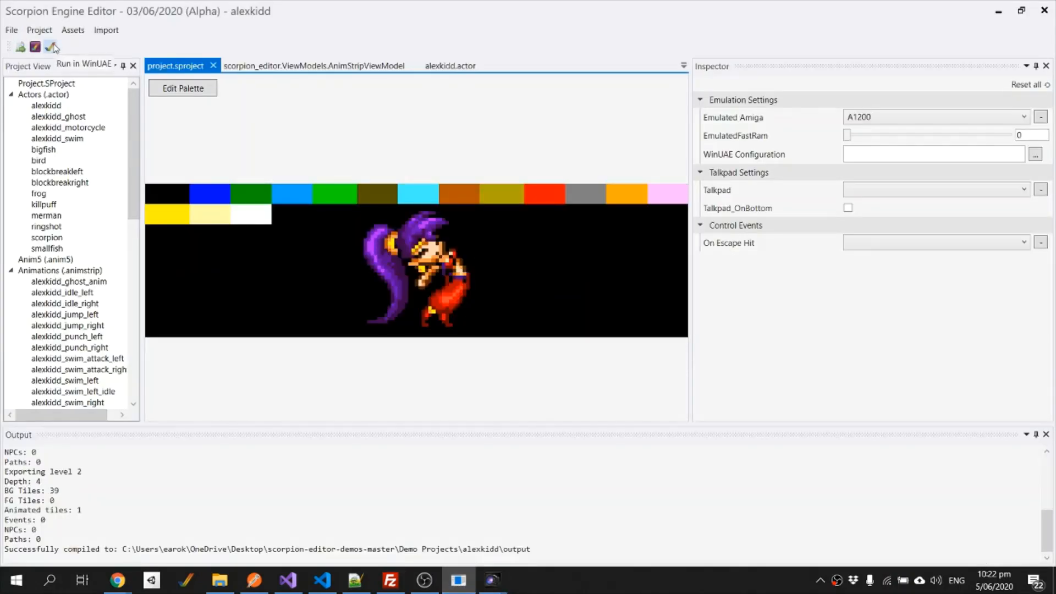
- Run the compiled project with Shantae's updated palette in WinUAE
left_click(51, 47)
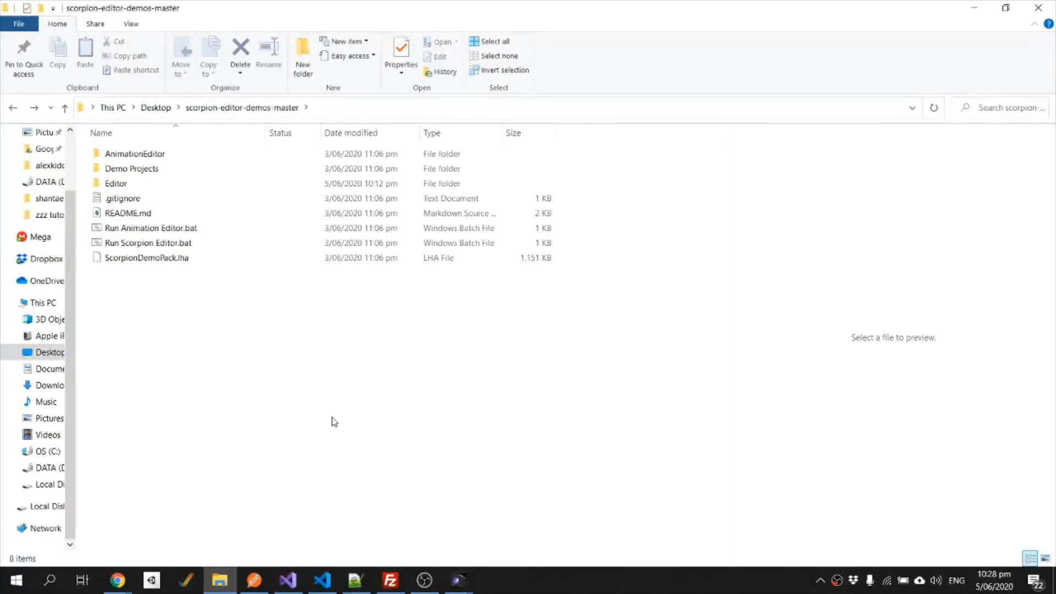
- Launch Run Animation Editor.bat from the scorpion-editor-demos-master folder
left_click(147, 242)
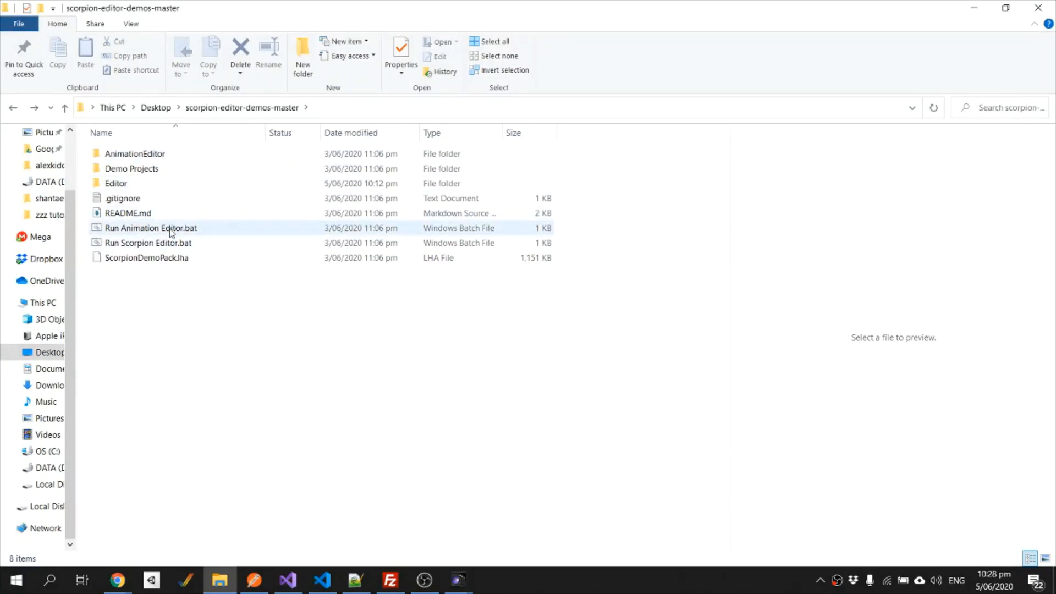
double_click(151, 228)
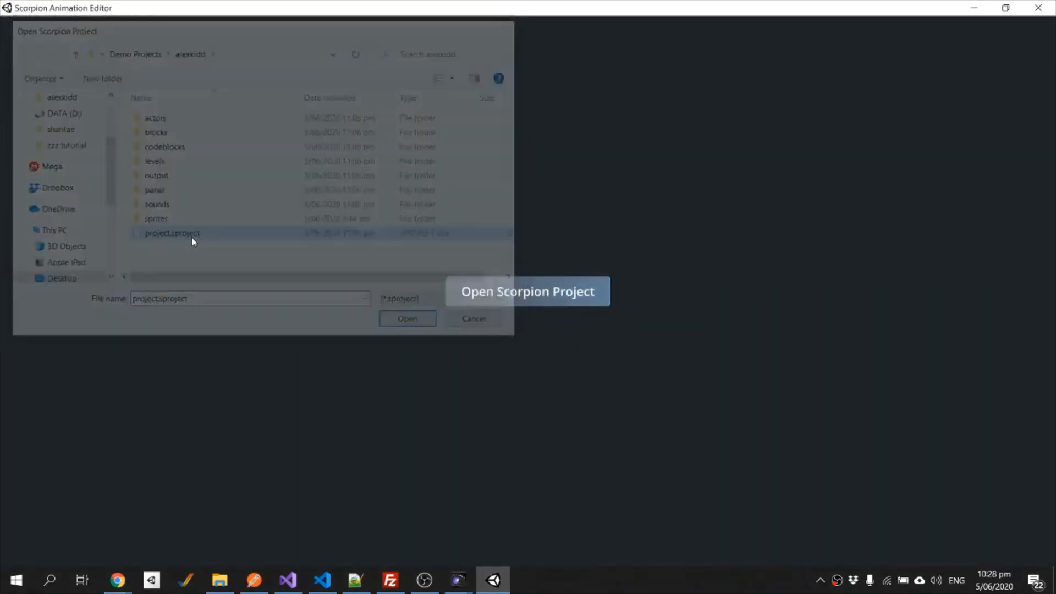
- Load project.sproject and enlarge shantae_attack_left's attack5 hitbox over her hair whip and body
left_click(407, 319)
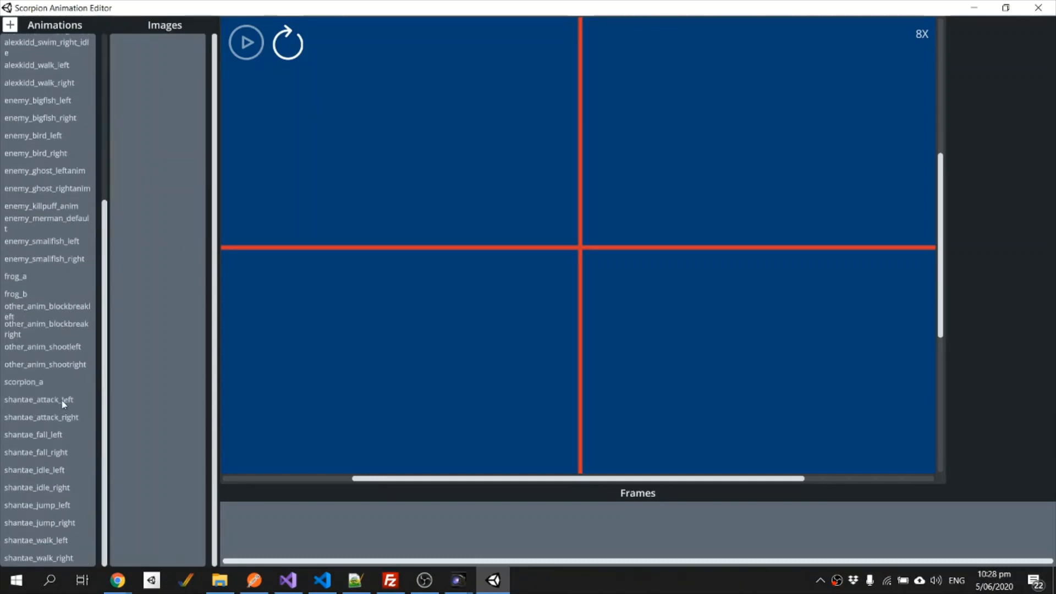
left_click(39, 399)
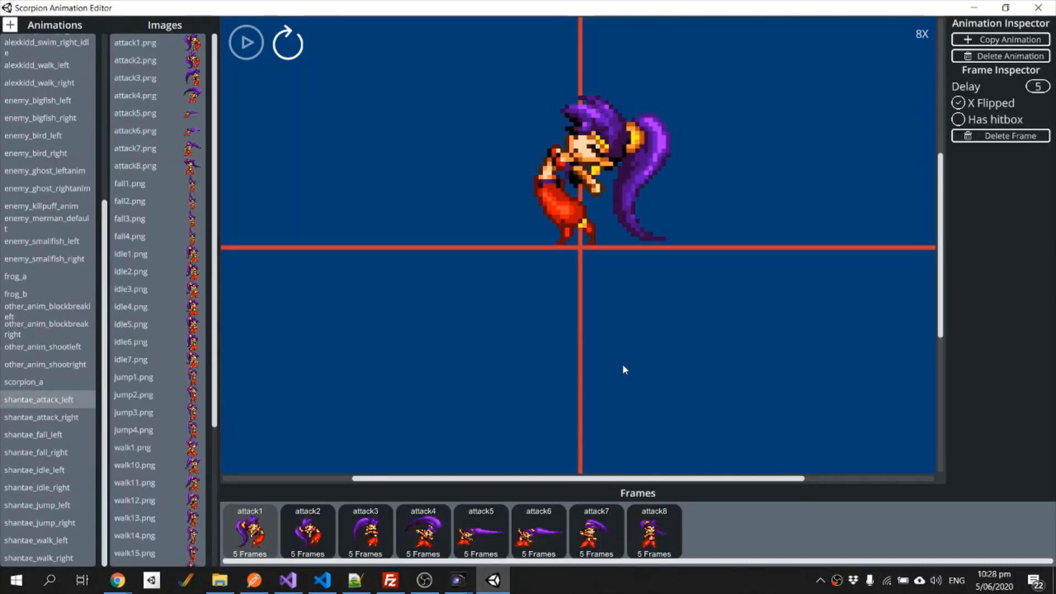
left_click(480, 531)
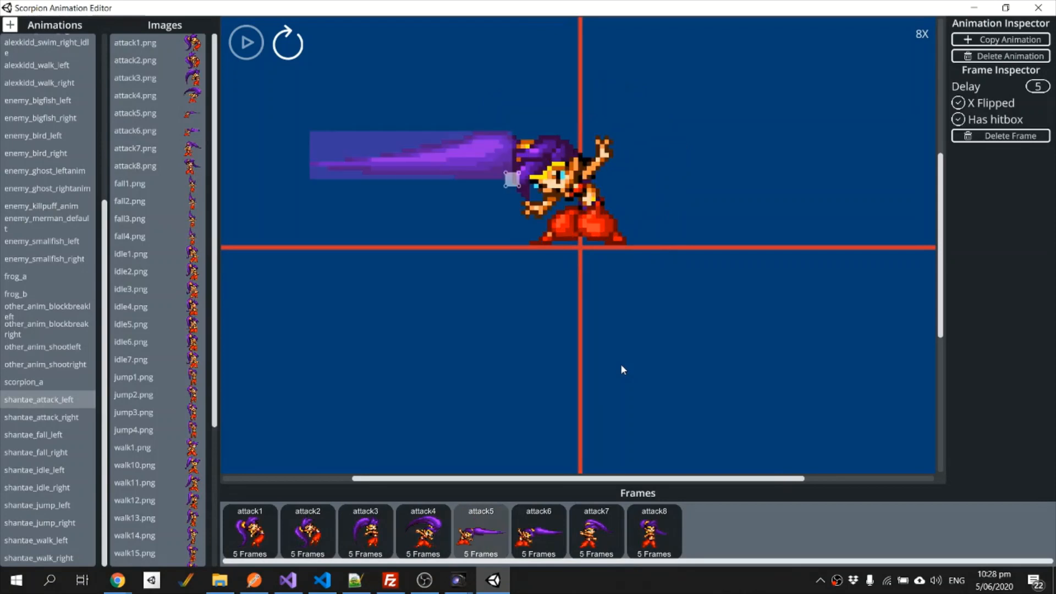
mouse_move(513, 234)
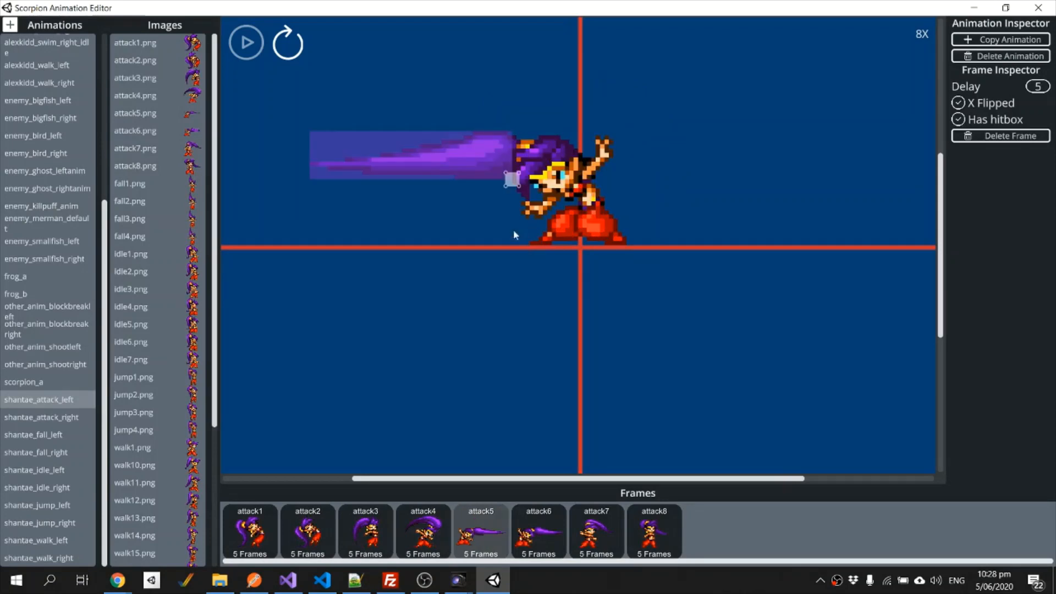
mouse_move(514, 213)
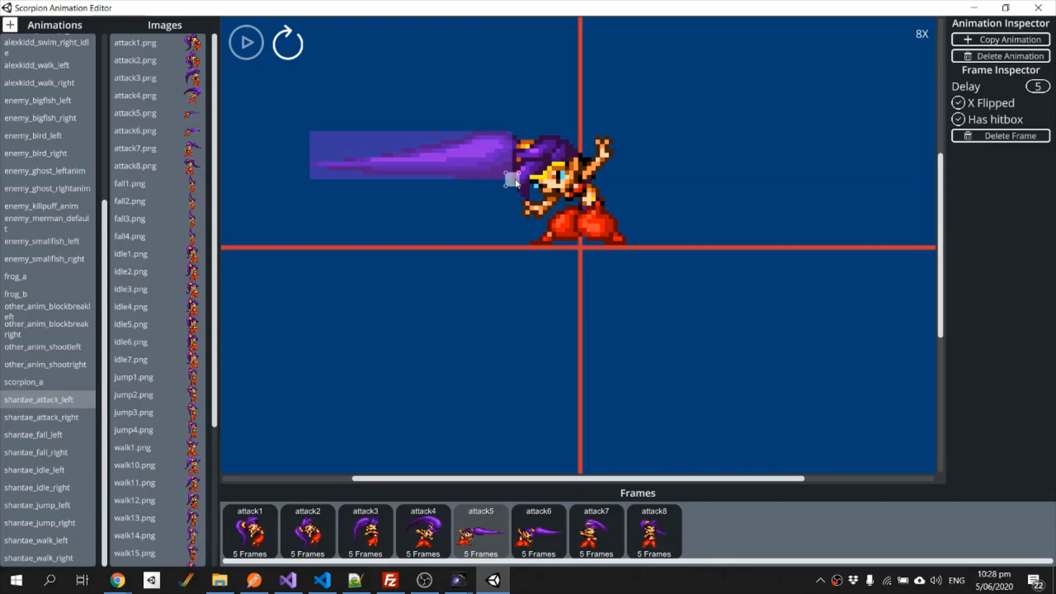
left_click_drag(508, 179, 576, 187)
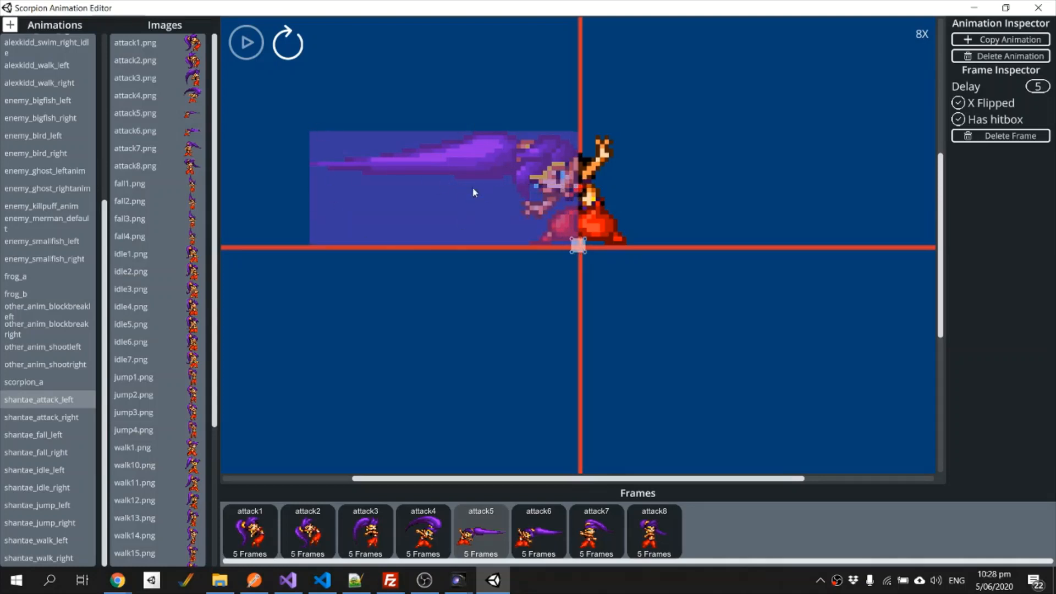
- Stretch shantae_attack_right's attack5 hitbox over the hair and down to the ground line
left_click(39, 417)
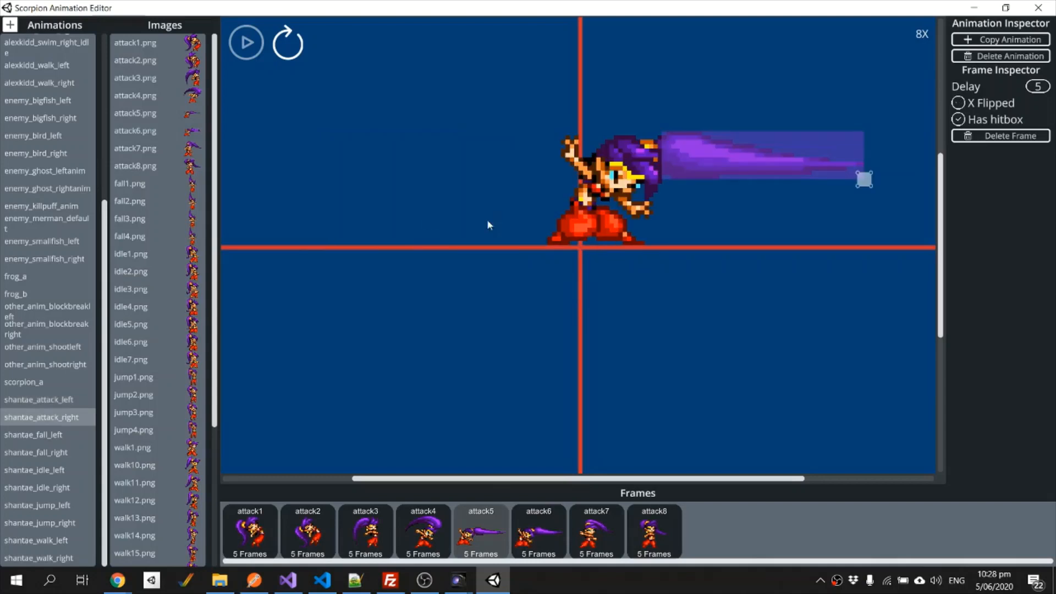
left_click_drag(864, 179, 786, 180)
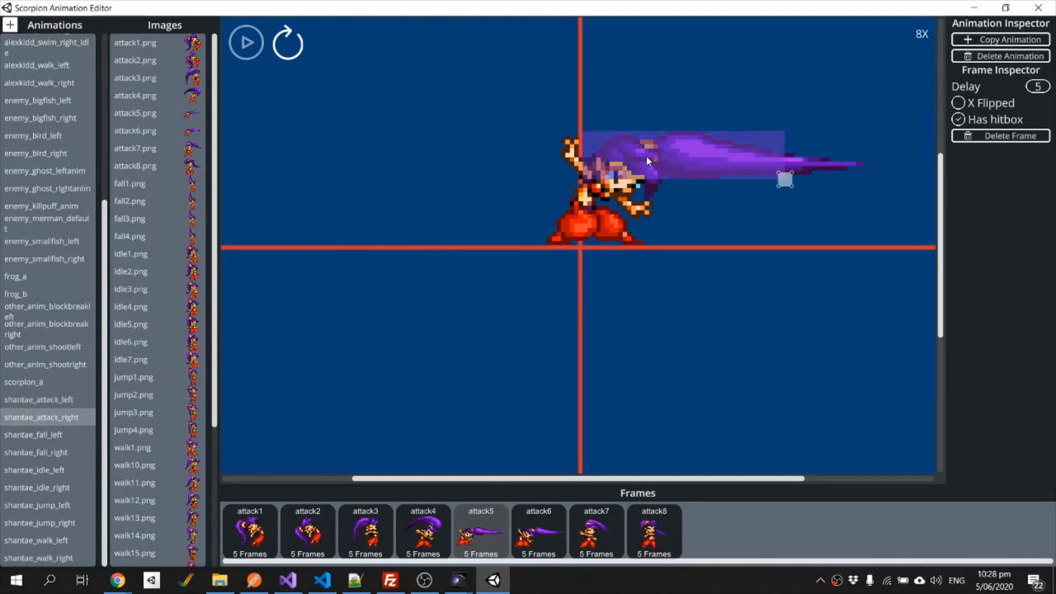
left_click_drag(784, 179, 863, 245)
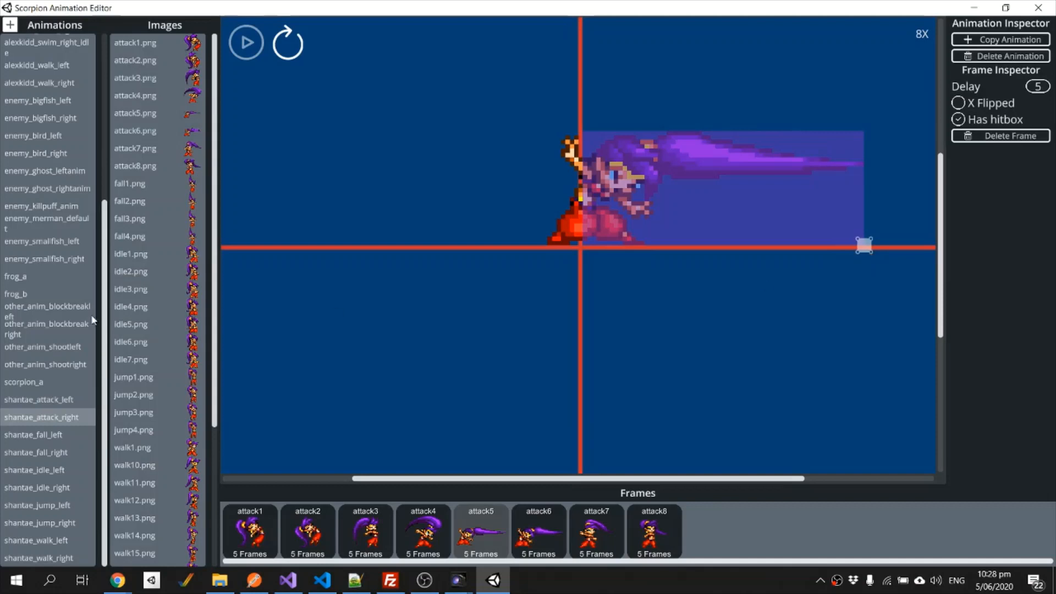
- Return to shantae_attack_left and play the attack animation to check the hitboxes
left_click(39, 398)
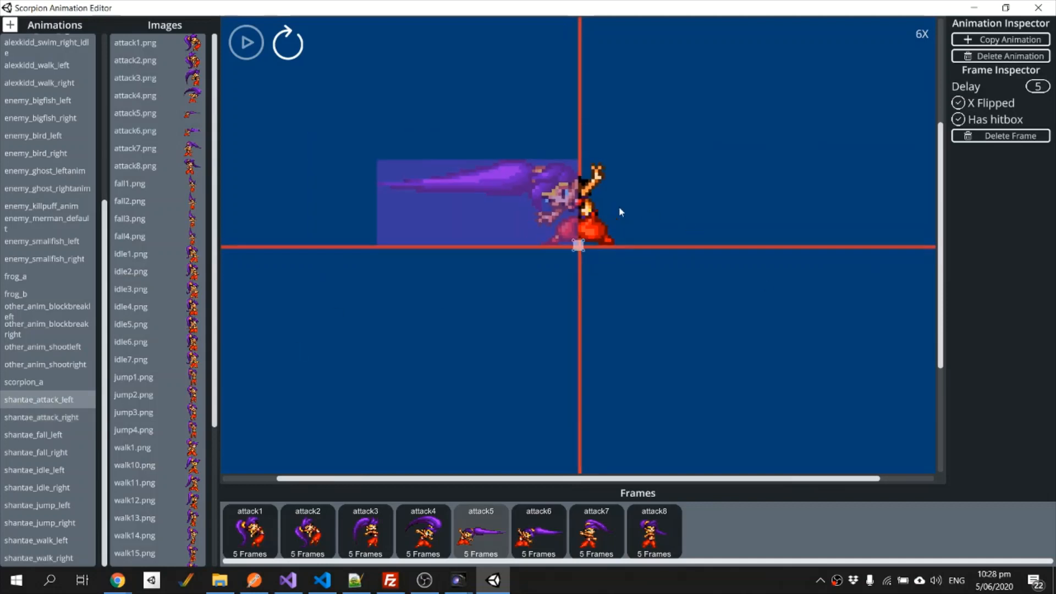
left_click(245, 43)
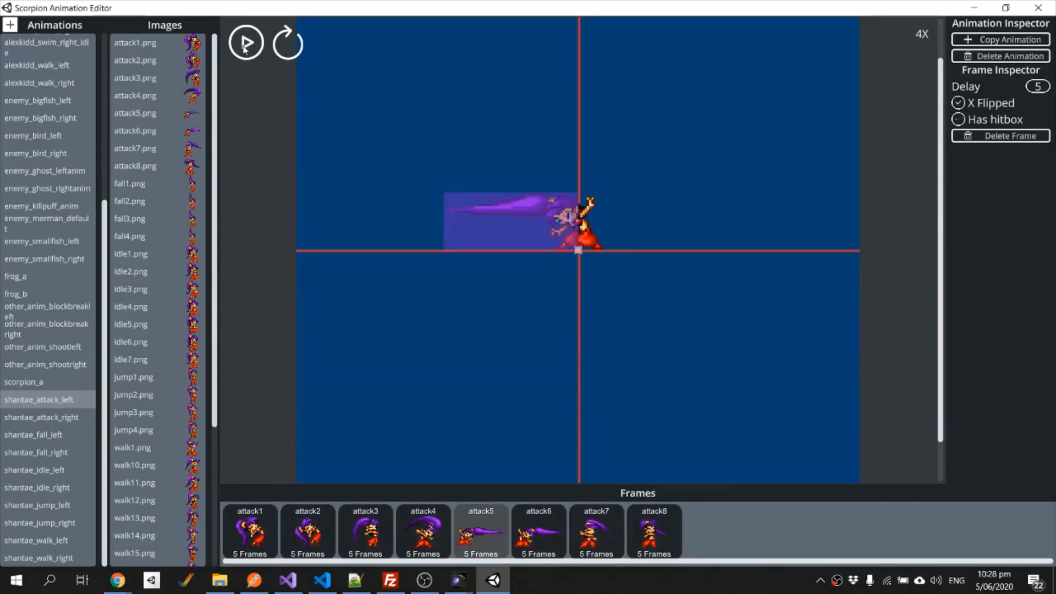
left_click(246, 43)
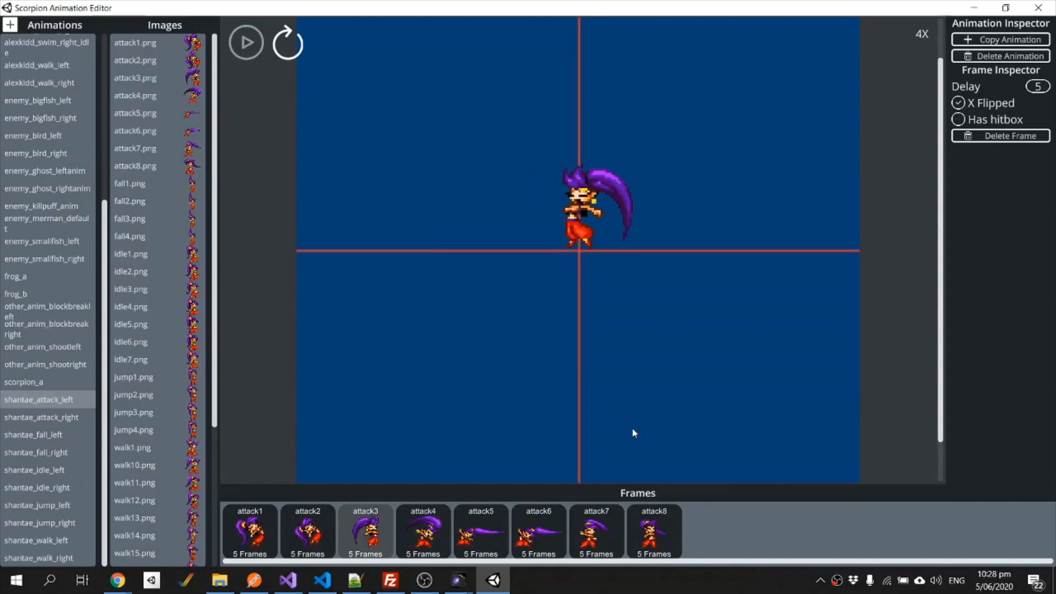